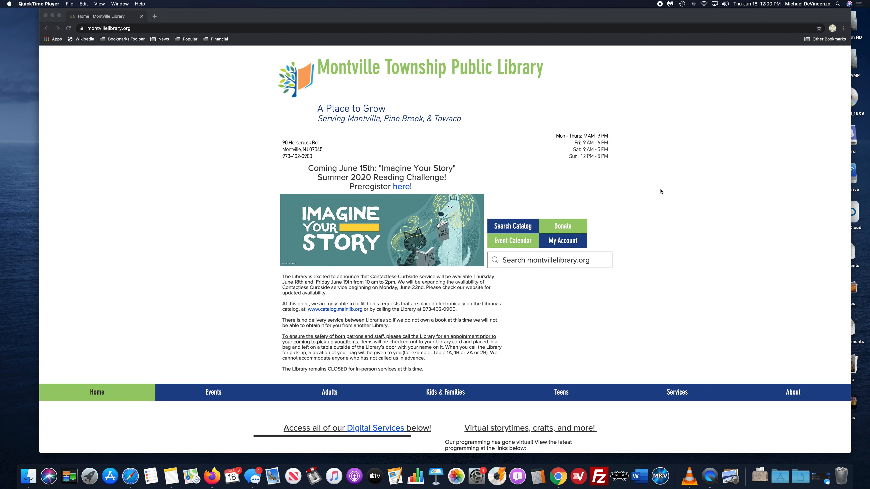
# Step: Scroll the 24/7 Virtual Library page down to its Consumer Reports access section
pyautogui.scroll(-3)
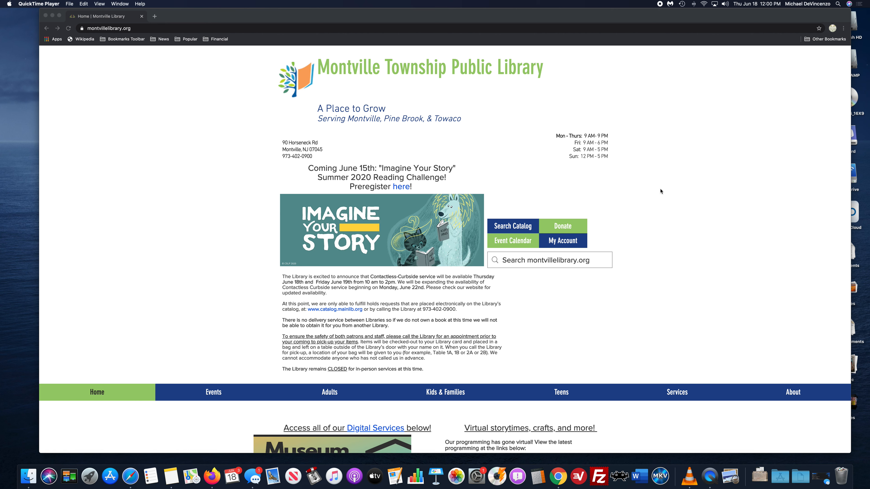
pyautogui.moveTo(576, 175)
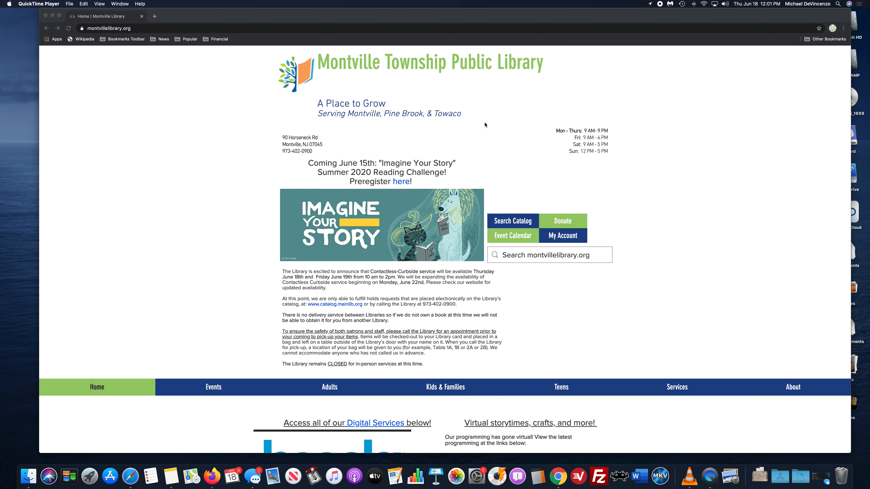
pyautogui.scroll(-3)
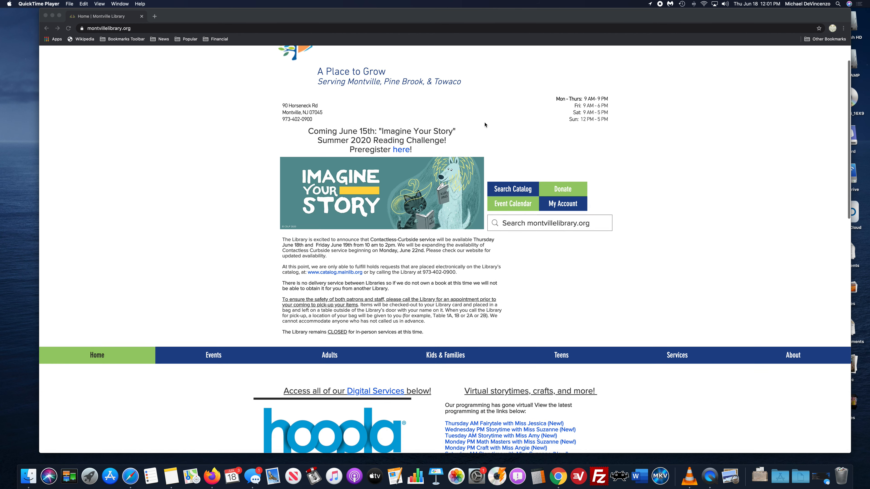
pyautogui.scroll(-3)
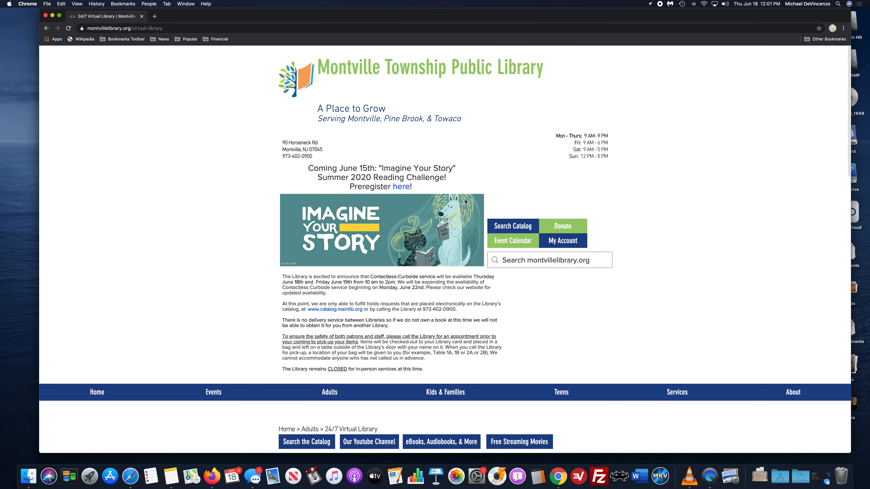
pyautogui.scroll(-3)
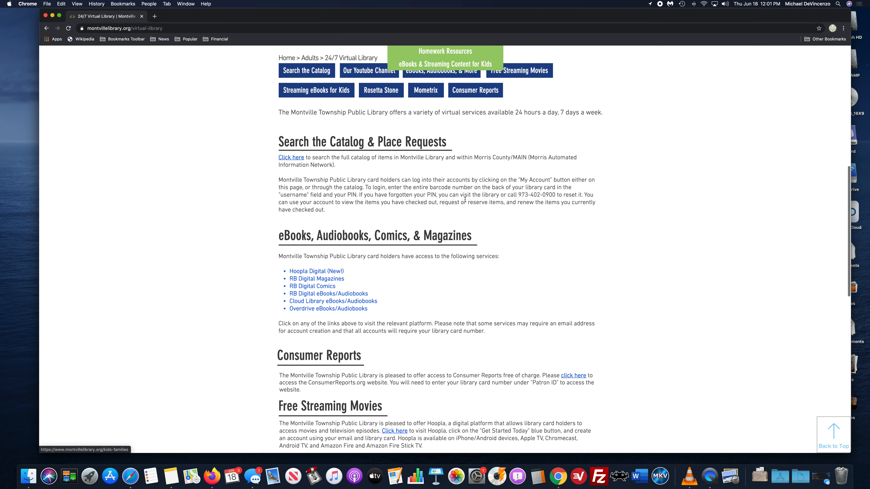
pyautogui.scroll(-3)
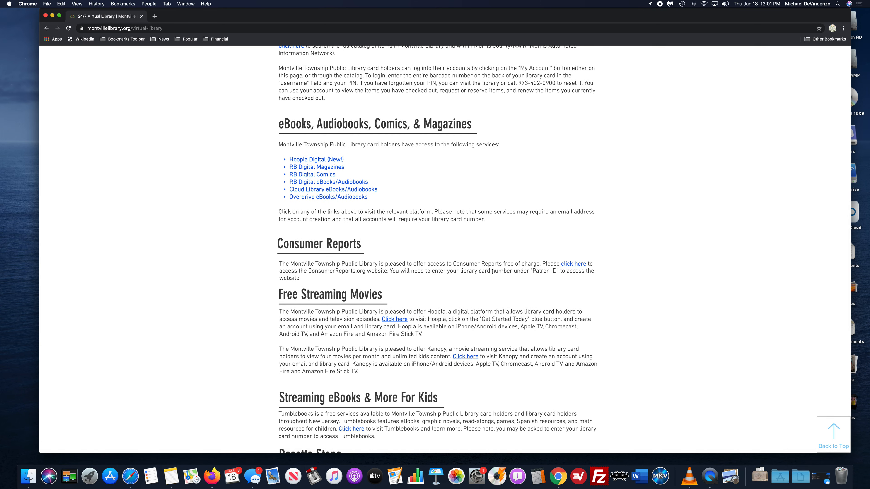
pyautogui.moveTo(575, 270)
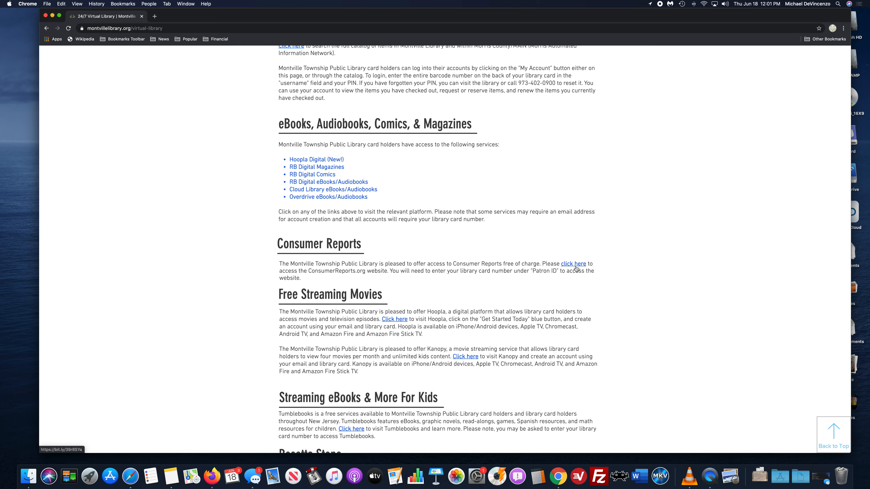
pyautogui.click(573, 264)
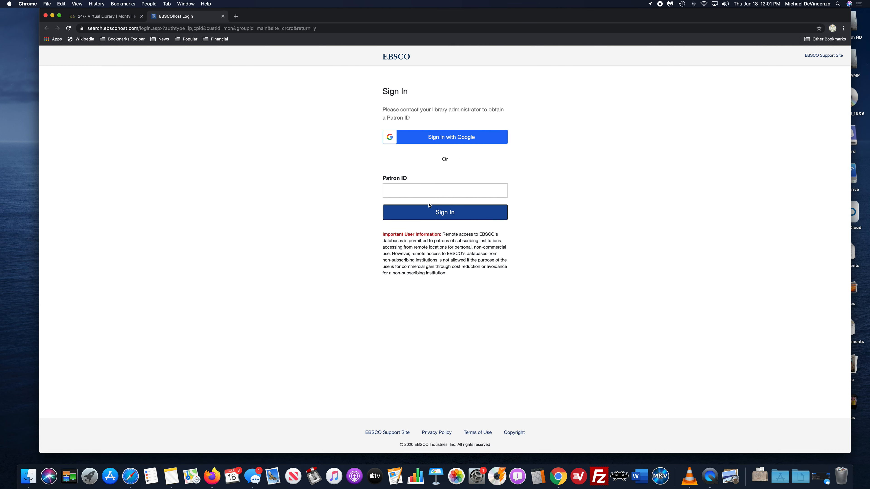
pyautogui.click(445, 190)
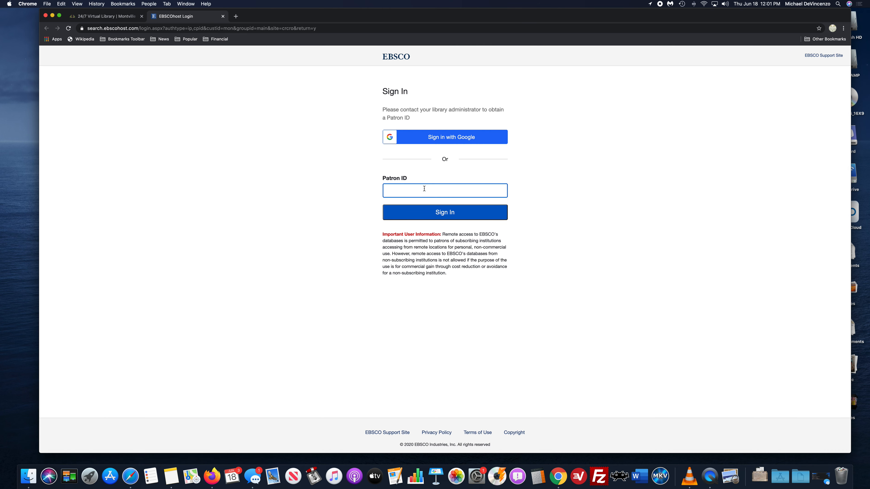
pyautogui.write('11')
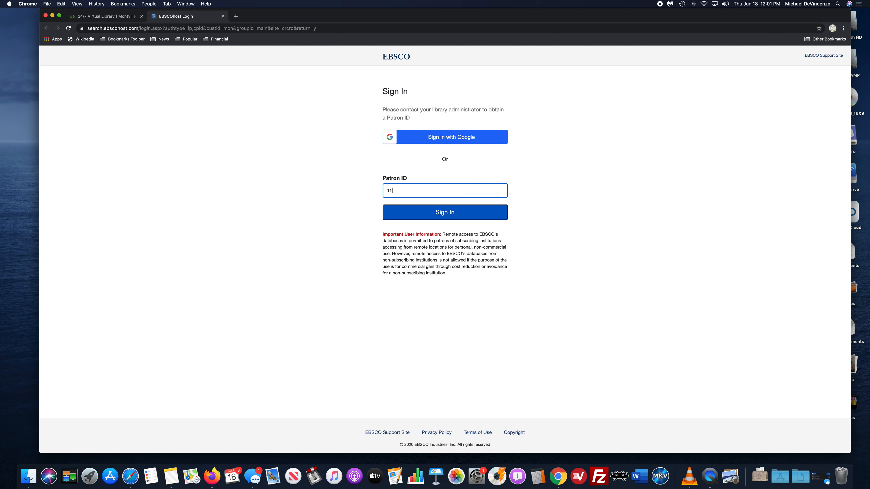
pyautogui.write('021')
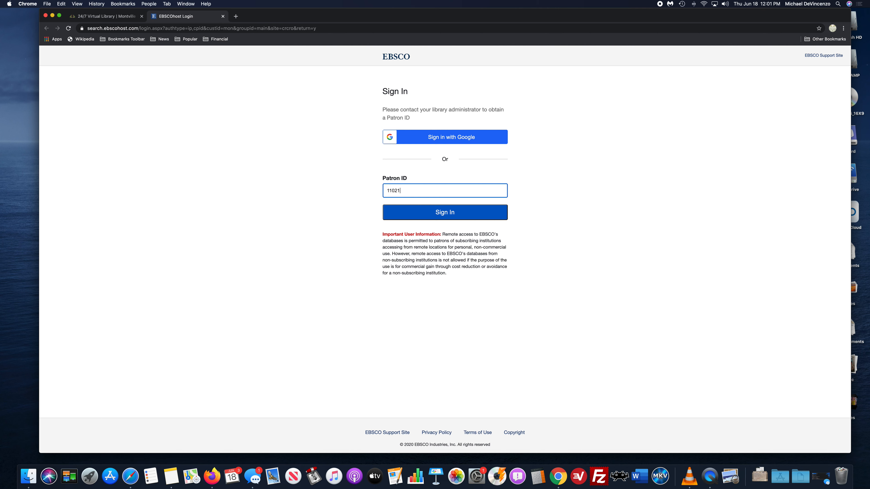
pyautogui.write('00496')
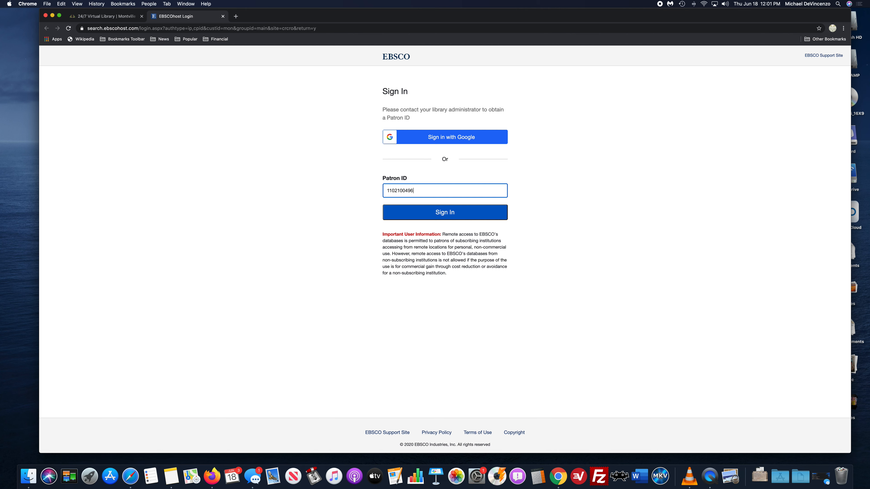
pyautogui.write('838')
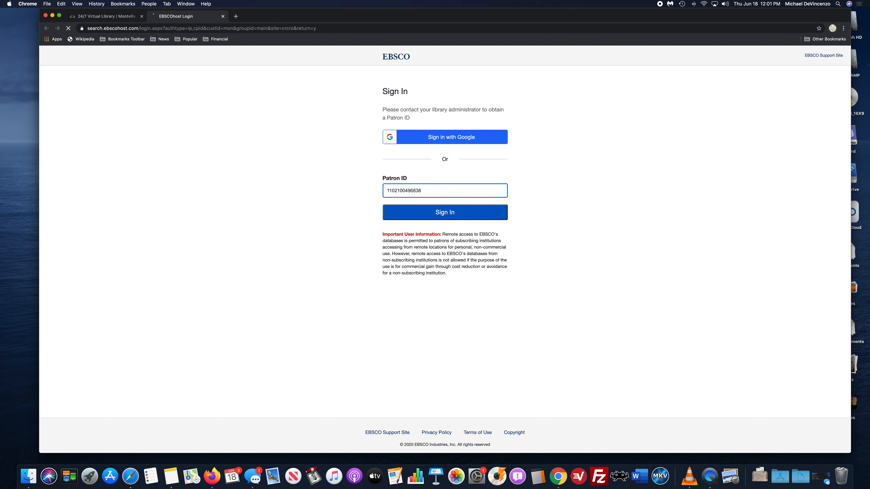
pyautogui.click(445, 213)
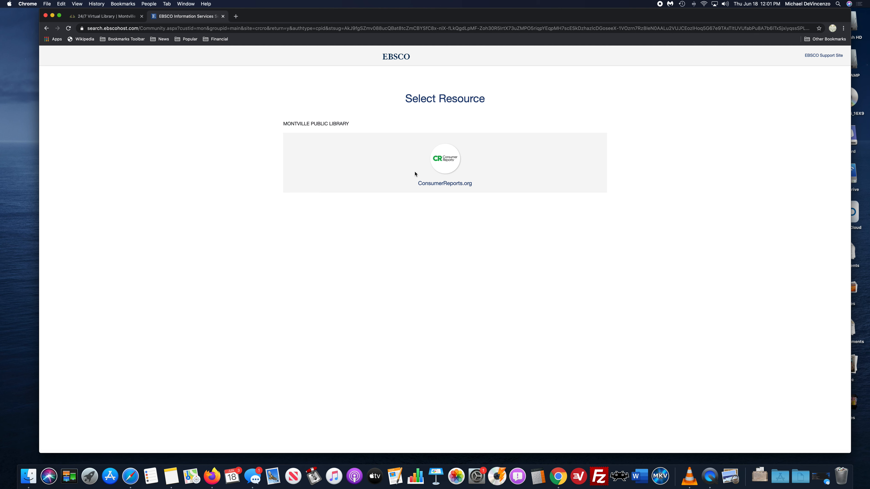
pyautogui.moveTo(446, 170)
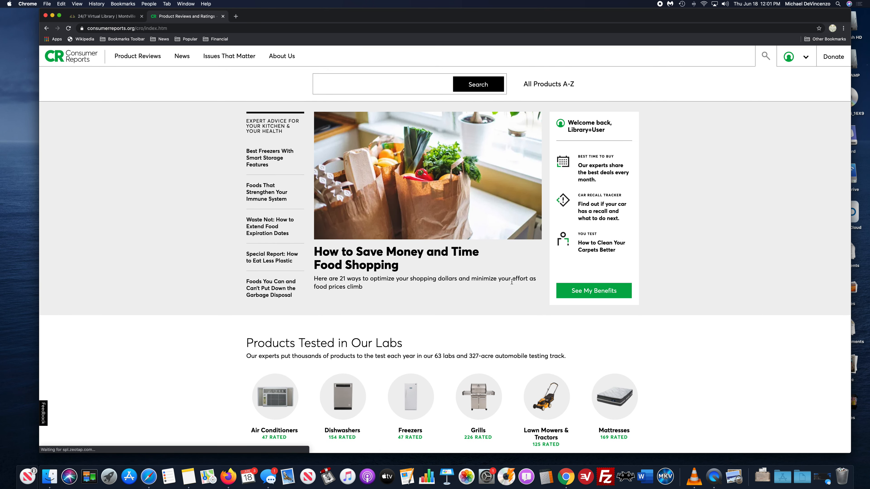
pyautogui.moveTo(521, 307)
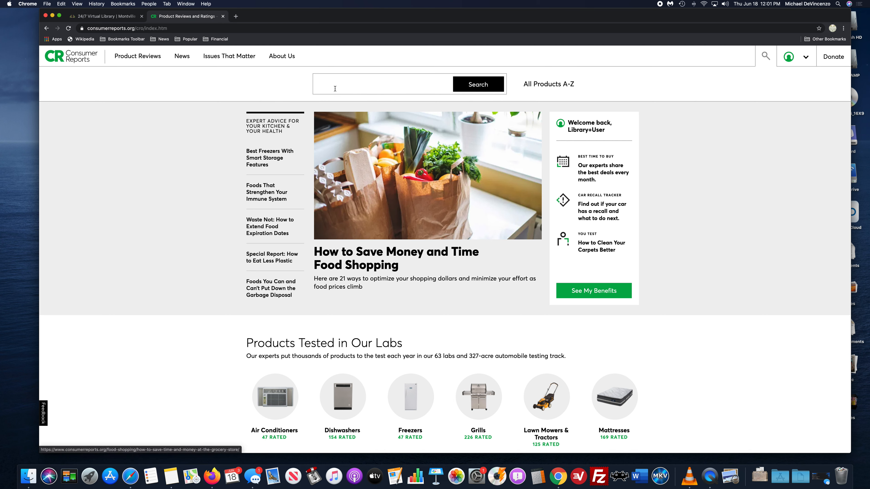
pyautogui.moveTo(422, 92)
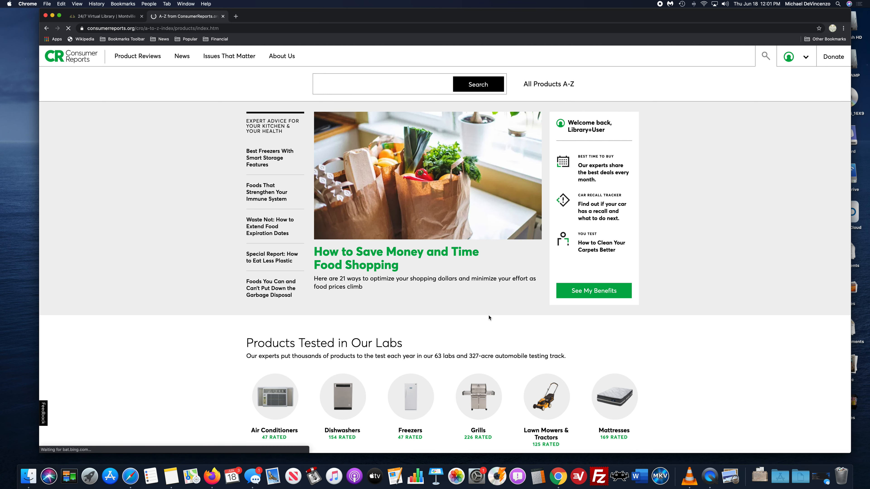
# Step: Browse the Products A-Z index through its A, B and C listings and back to the start
pyautogui.click(548, 84)
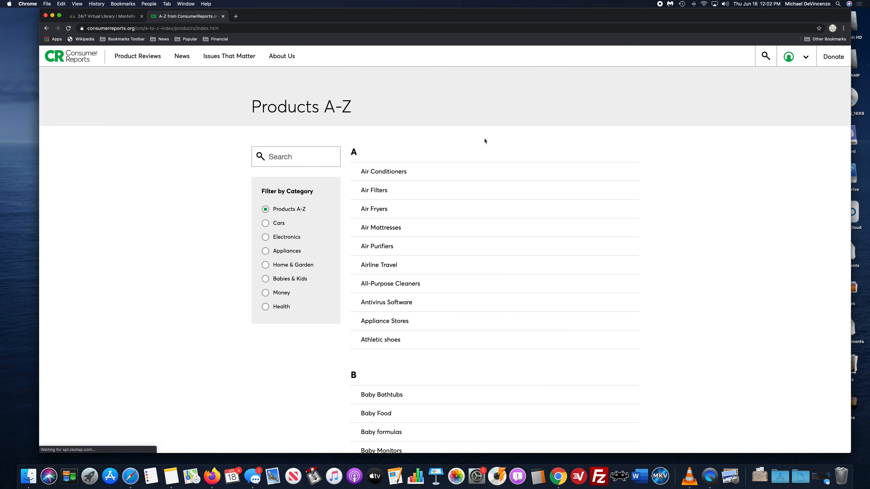
pyautogui.scroll(-3)
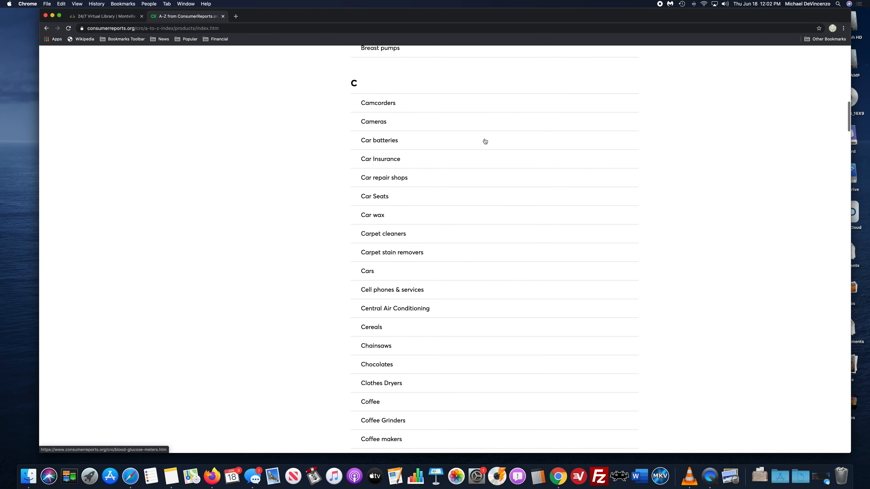
pyautogui.scroll(3)
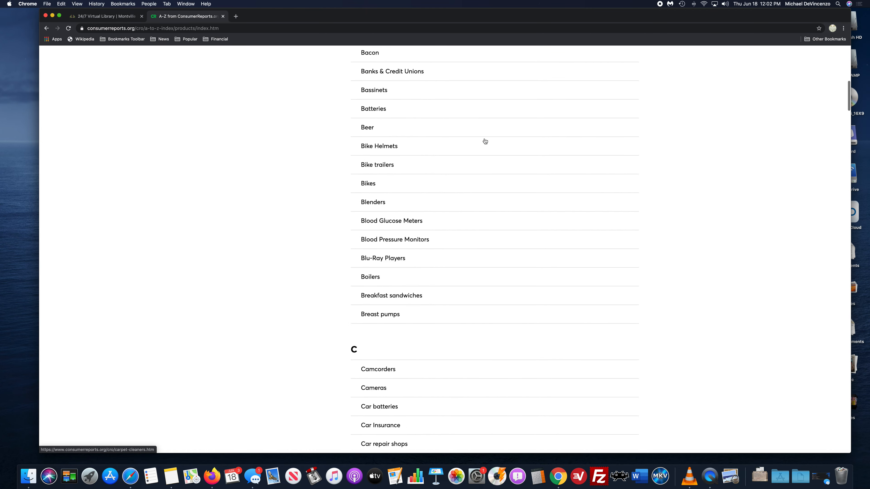
pyautogui.scroll(3)
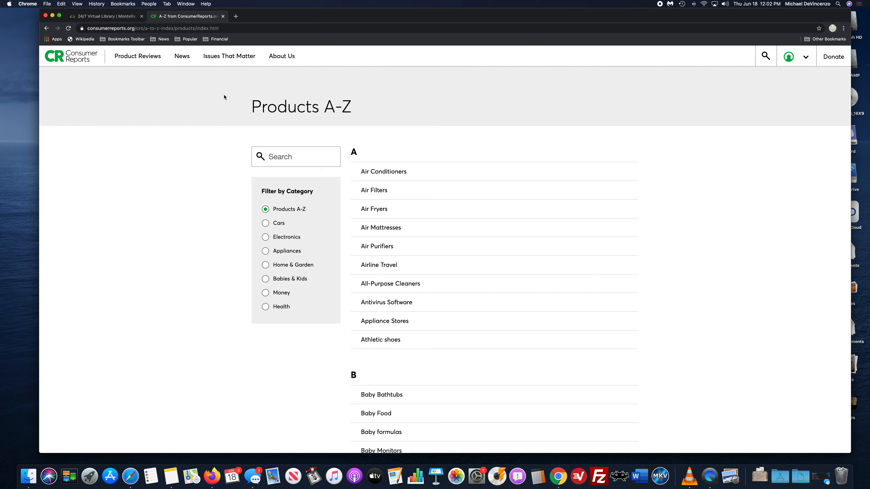
pyautogui.moveTo(84, 56)
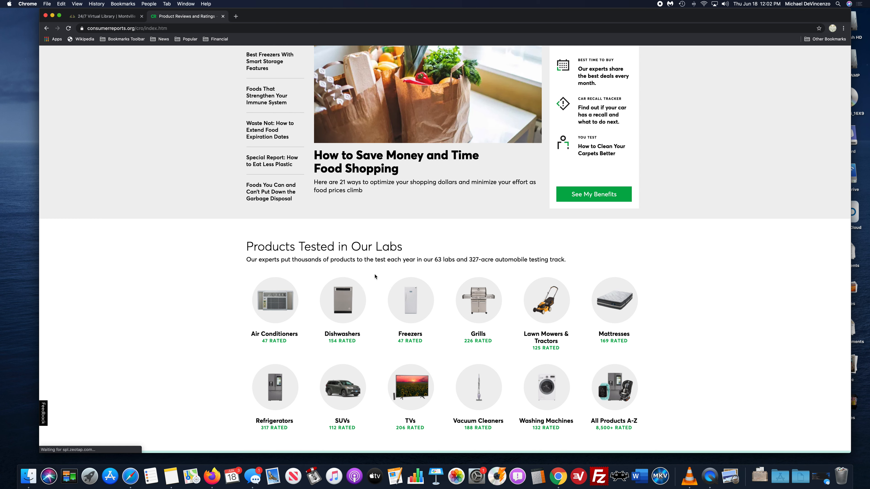
pyautogui.moveTo(343, 300)
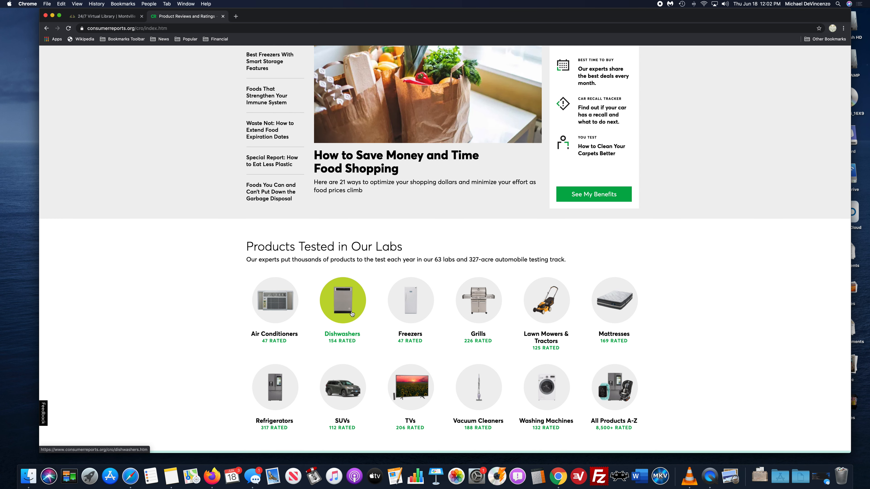
# Step: Go to the Dishwashers overview page from Products Tested in Our Labs
pyautogui.click(342, 301)
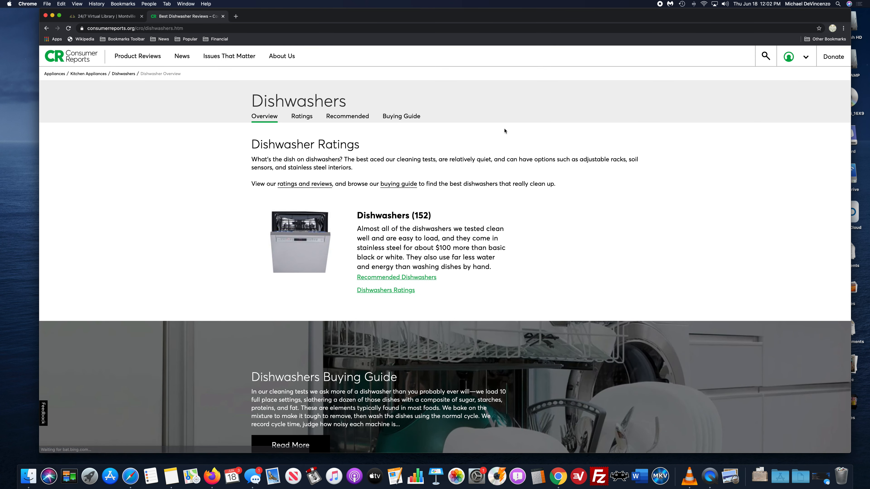
pyautogui.moveTo(486, 131)
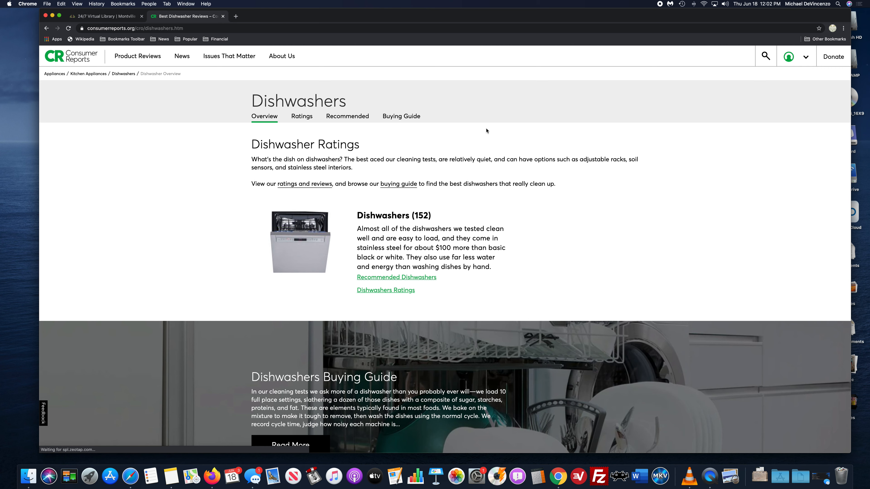
pyautogui.moveTo(494, 154)
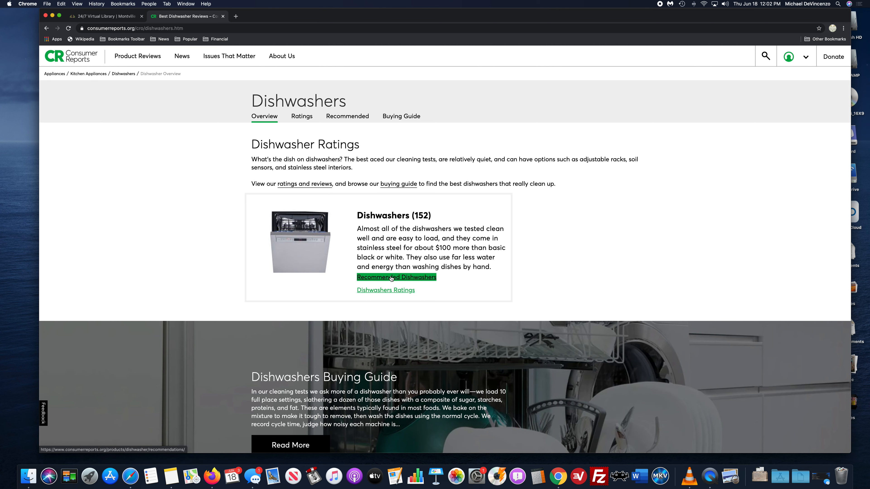
pyautogui.click(396, 277)
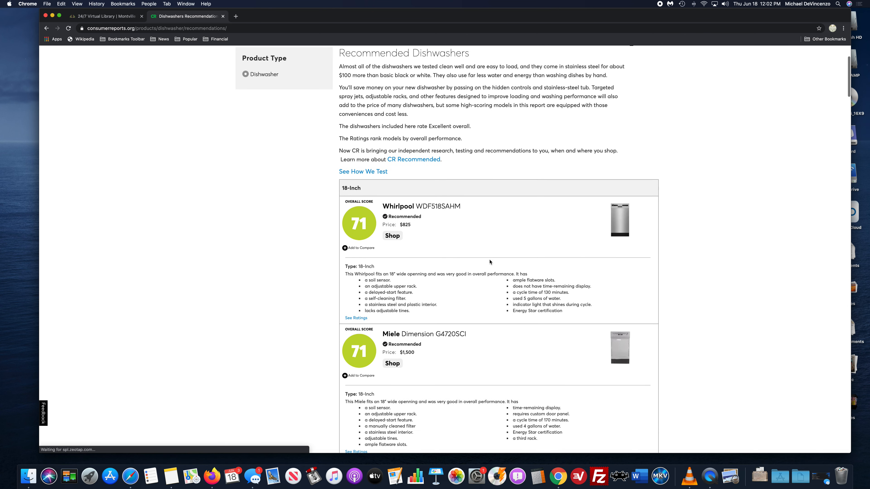
pyautogui.scroll(-3)
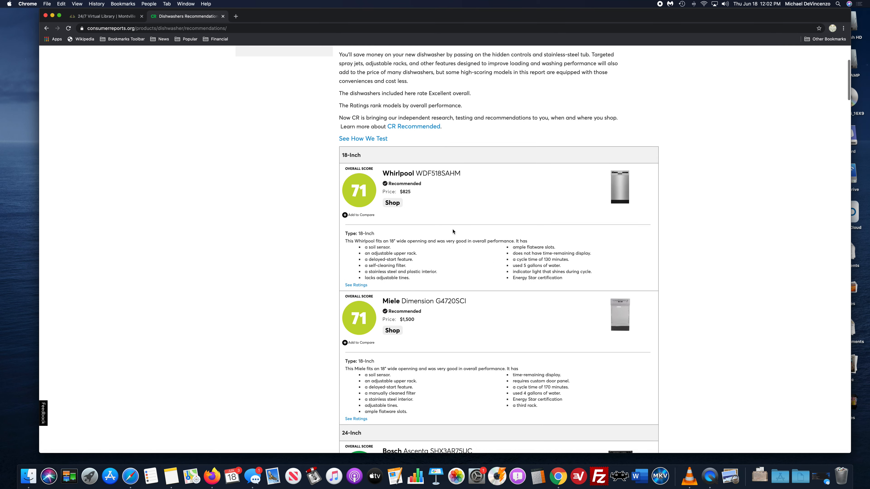
pyautogui.scroll(-3)
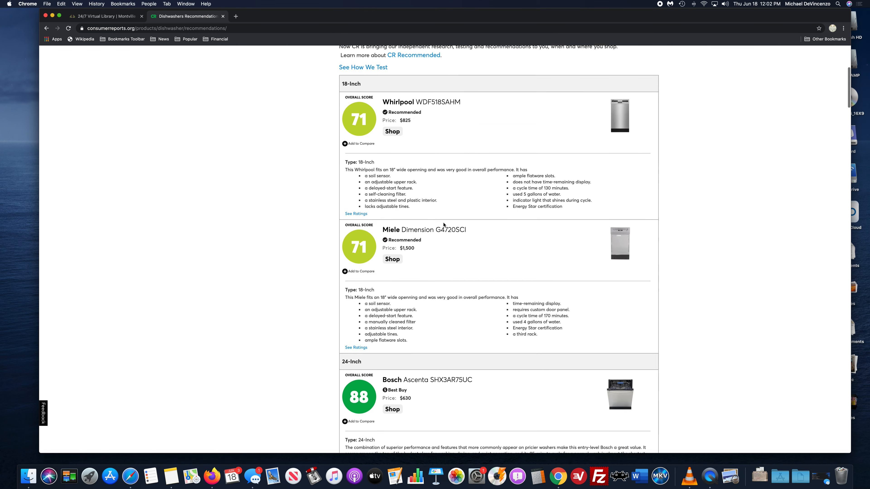
pyautogui.scroll(-3)
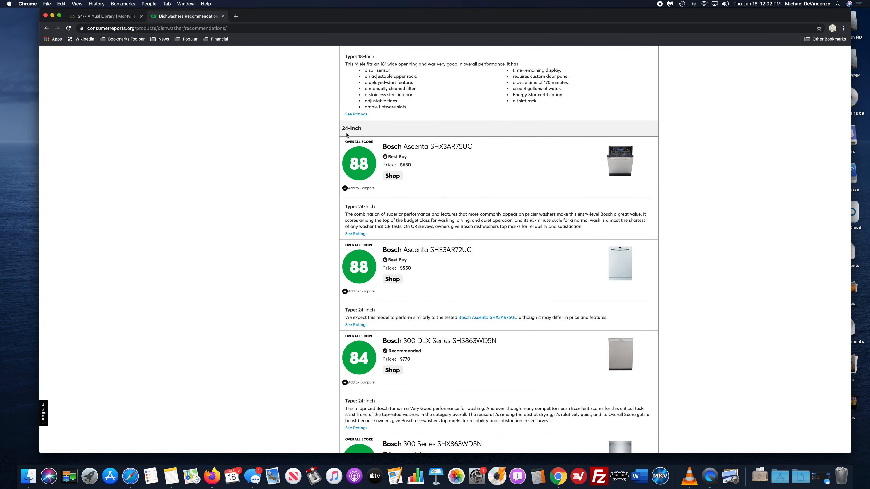
pyautogui.moveTo(544, 299)
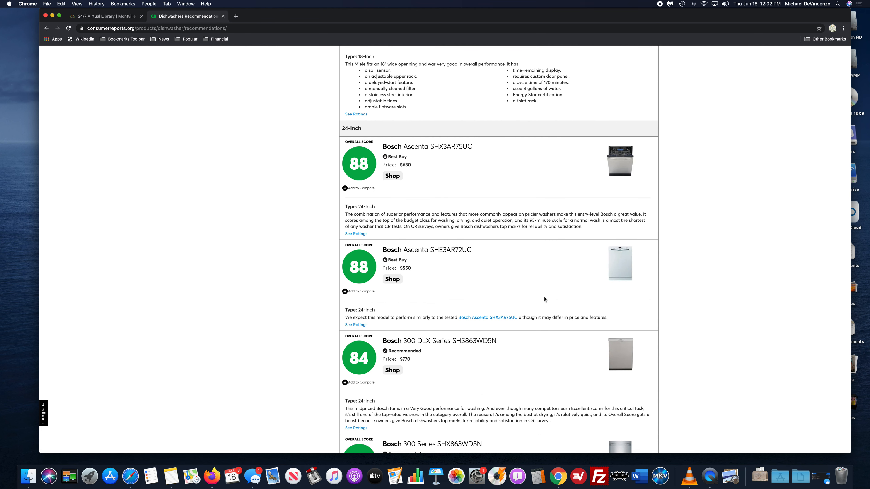
pyautogui.scroll(-3)
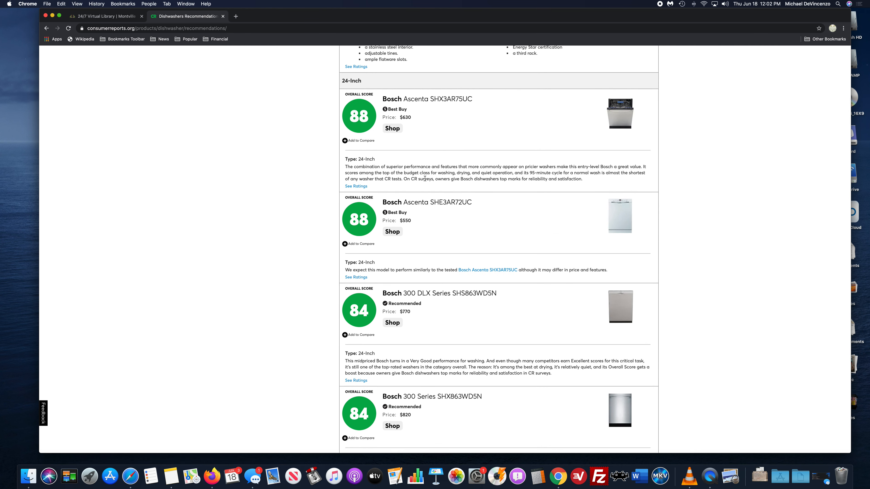
pyautogui.moveTo(427, 99)
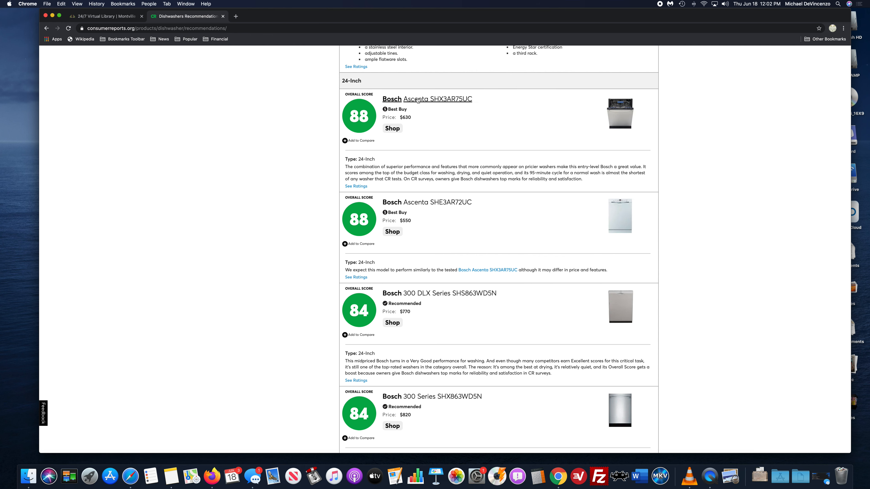
pyautogui.moveTo(416, 126)
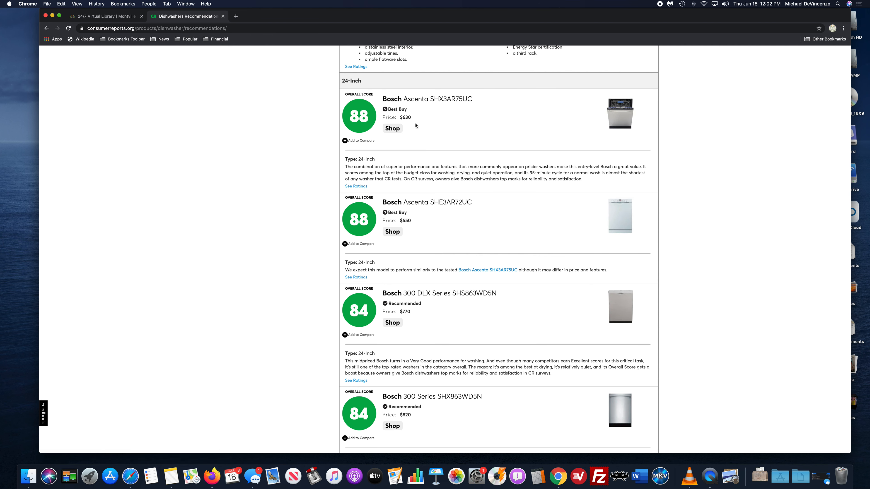
pyautogui.moveTo(392, 128)
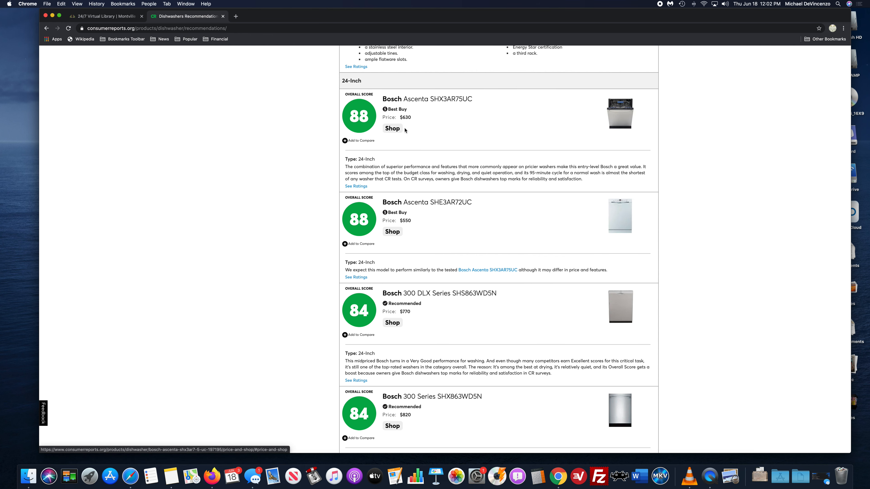
pyautogui.scroll(-3)
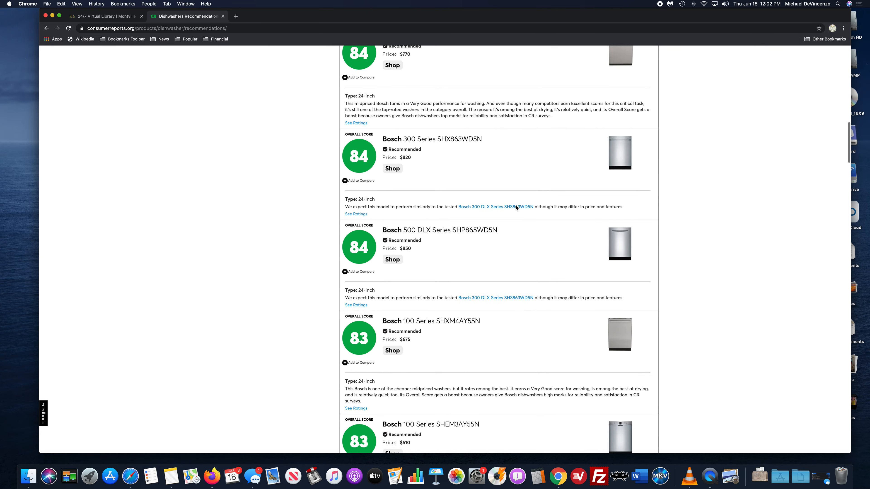
pyautogui.scroll(-3)
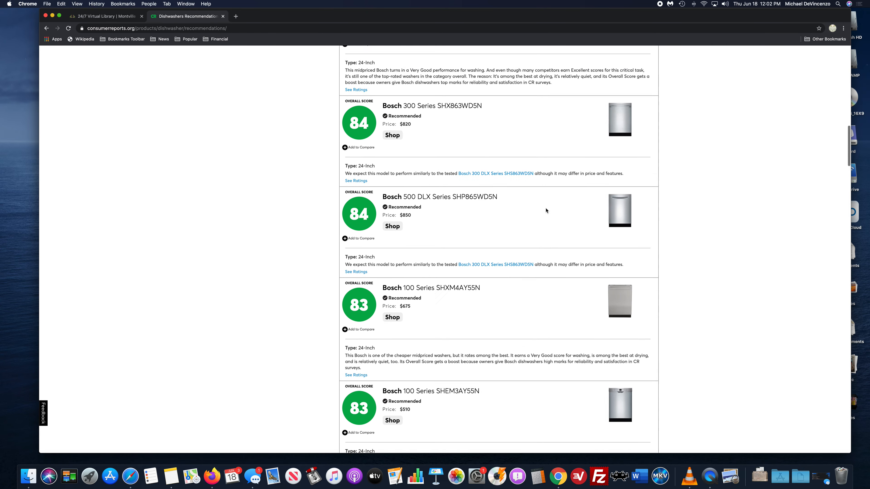
pyautogui.scroll(3)
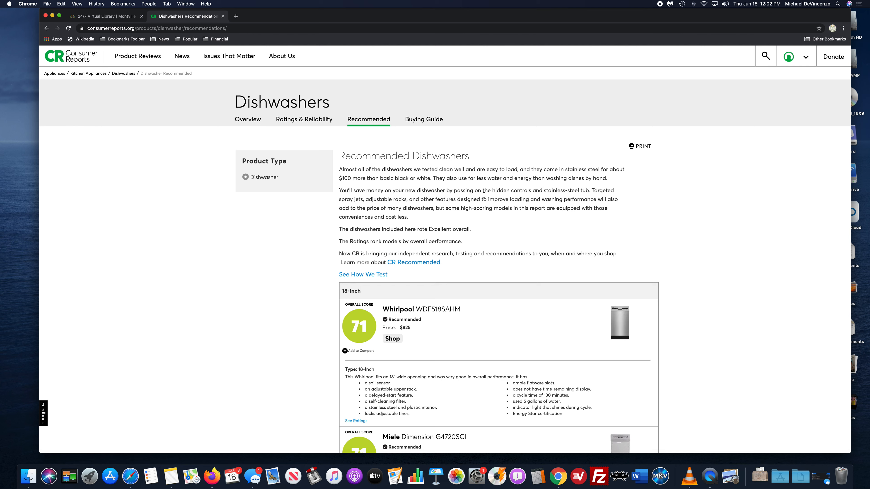
pyautogui.scroll(-3)
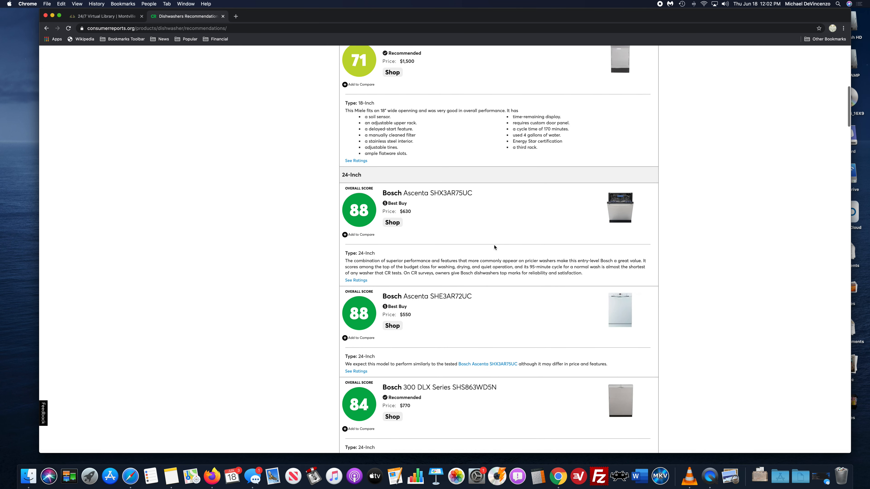
# Step: View the Bosch Ascenta SHX3AR75UC product page and its Ratings Scorecard
pyautogui.click(427, 189)
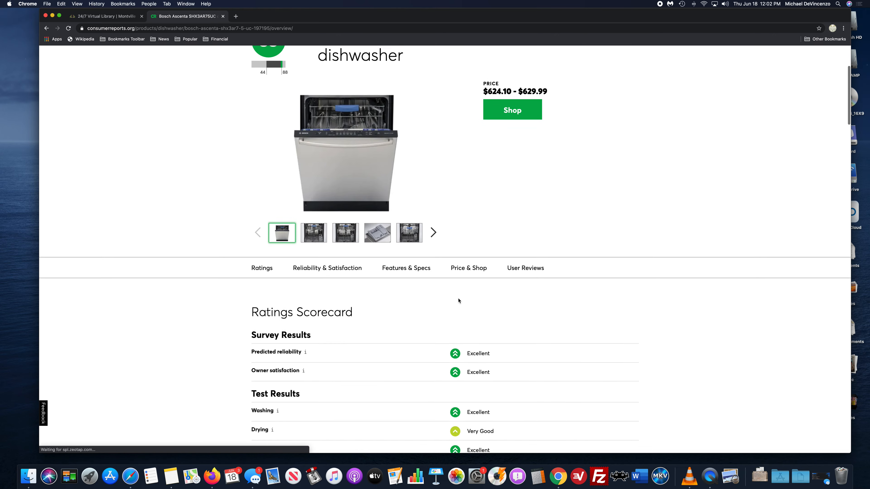
pyautogui.scroll(-3)
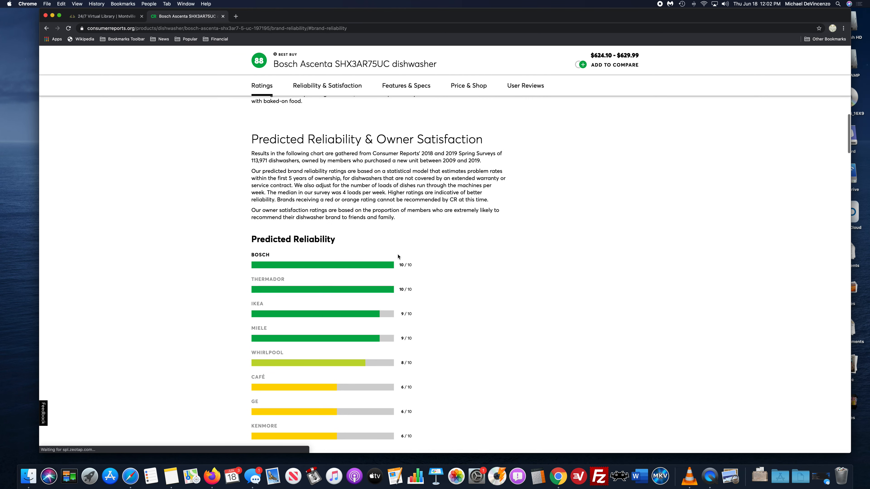
pyautogui.scroll(3)
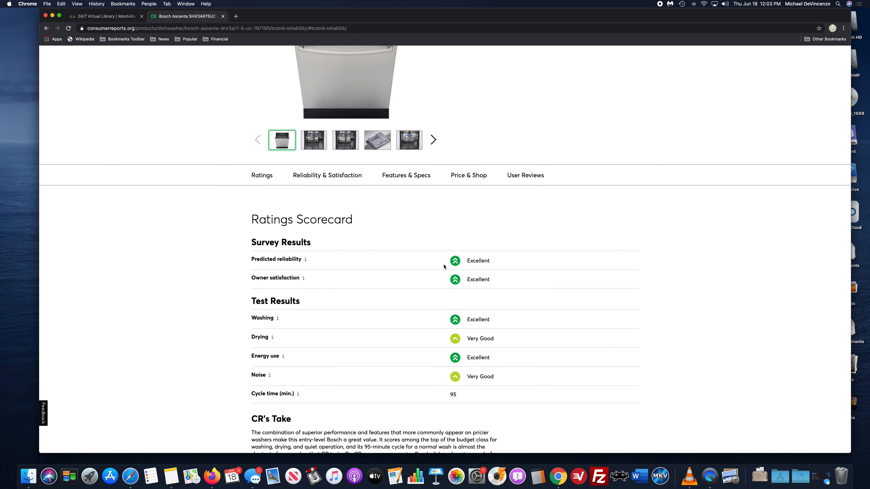
pyautogui.moveTo(503, 247)
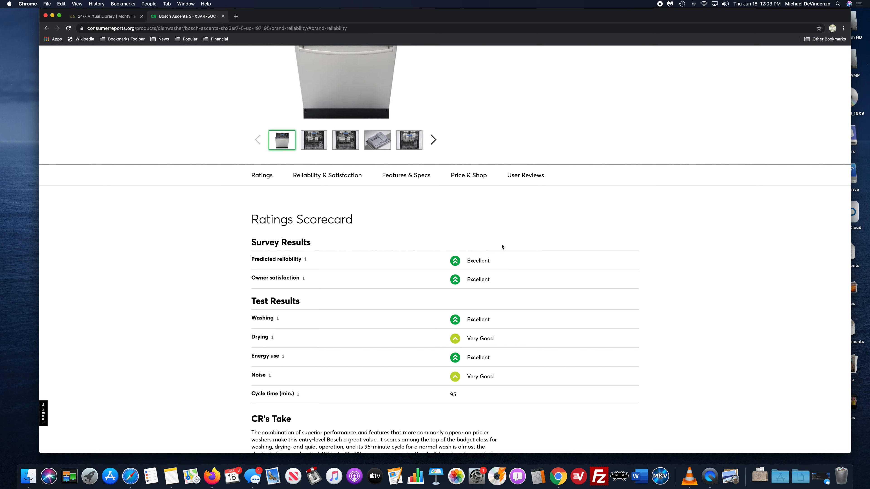
pyautogui.moveTo(414, 185)
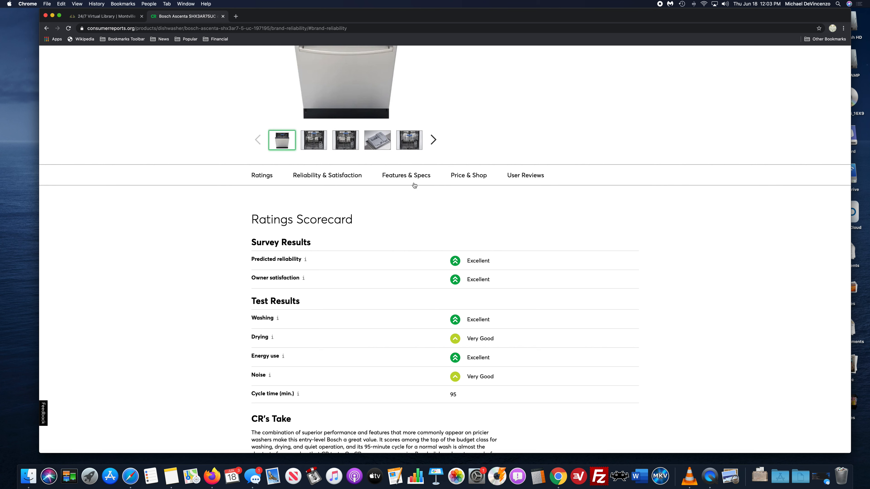
# Step: View the Bosch Ascenta's Features & Specs and its Price & Shop retailer list ($624.10 to $629.99)
pyautogui.click(406, 175)
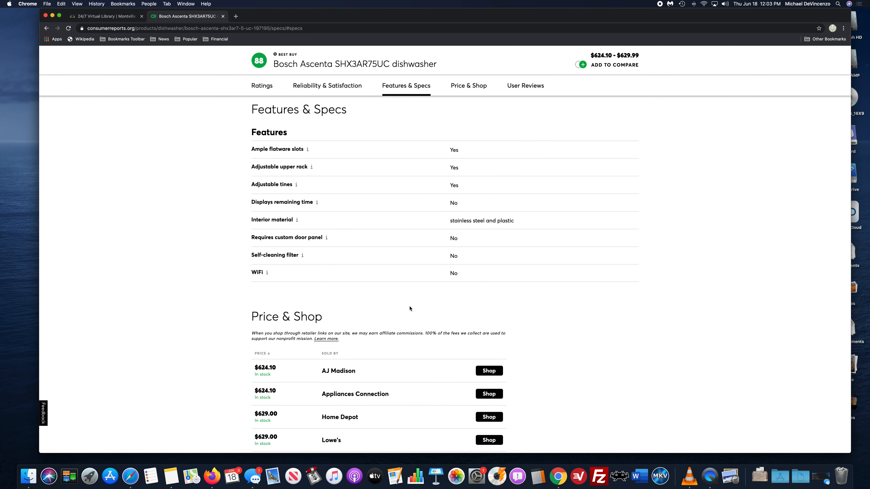
pyautogui.moveTo(454, 193)
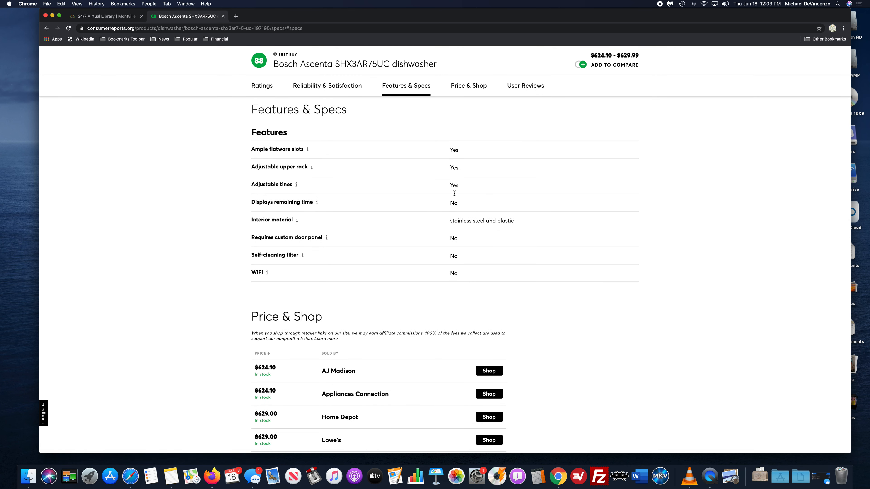
pyautogui.moveTo(425, 197)
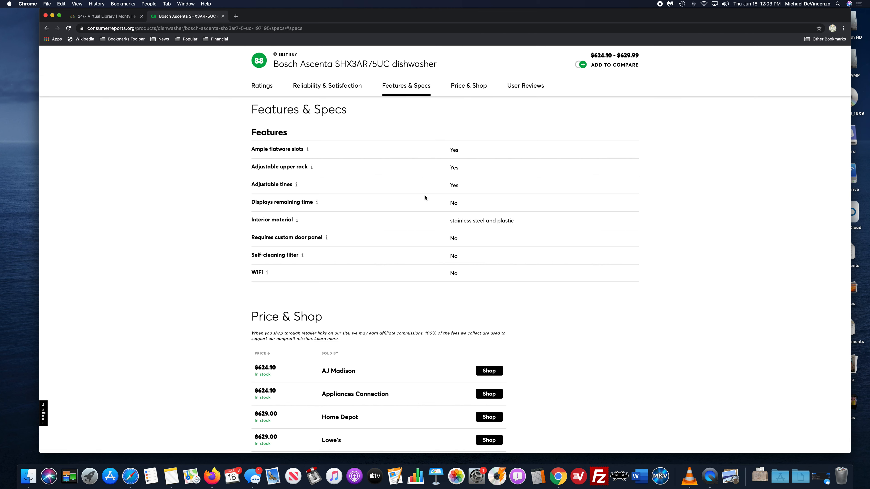
pyautogui.scroll(3)
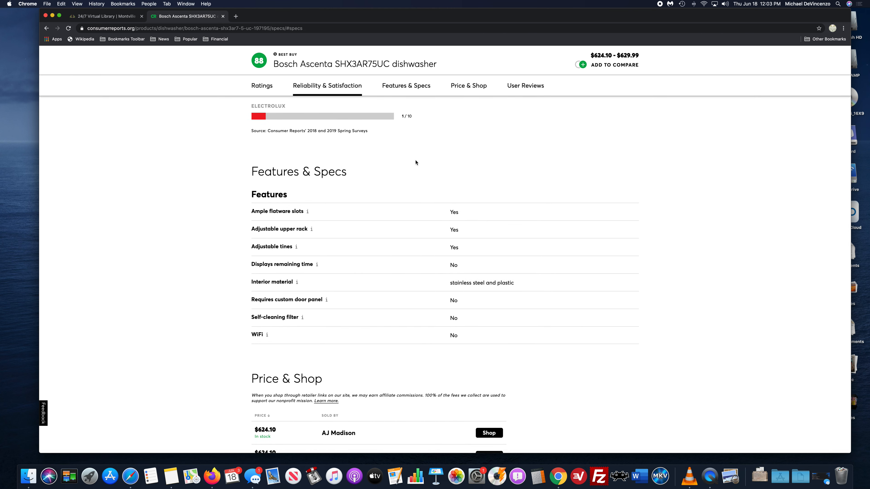
pyautogui.scroll(-3)
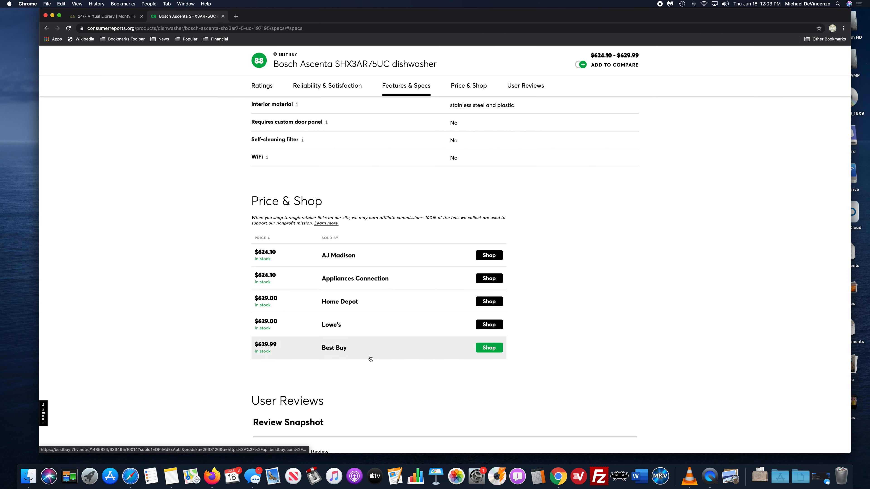
pyautogui.scroll(-3)
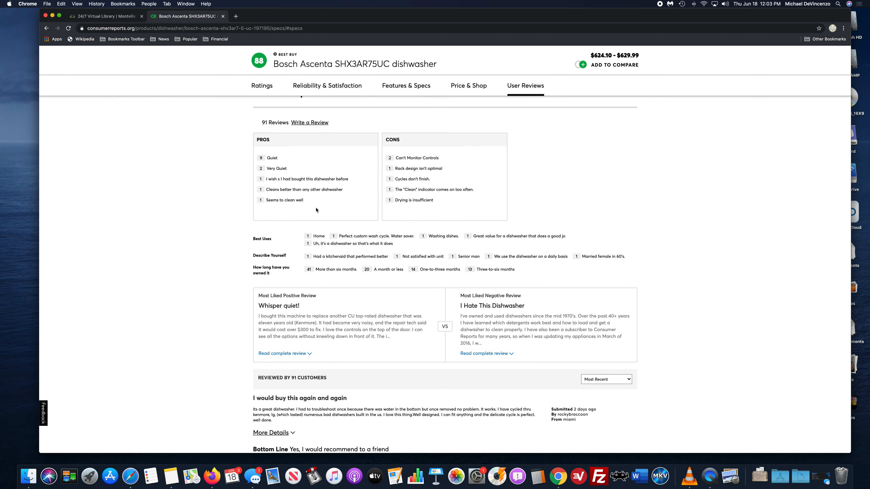
pyautogui.scroll(3)
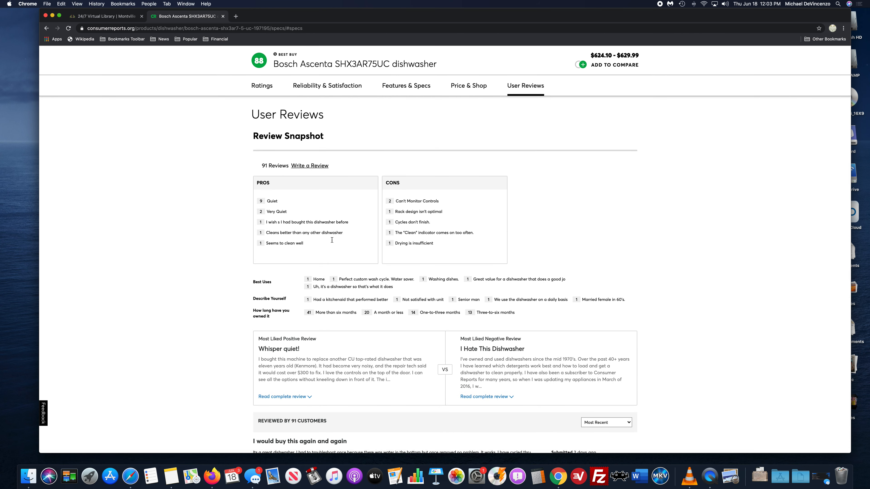
pyautogui.moveTo(356, 260)
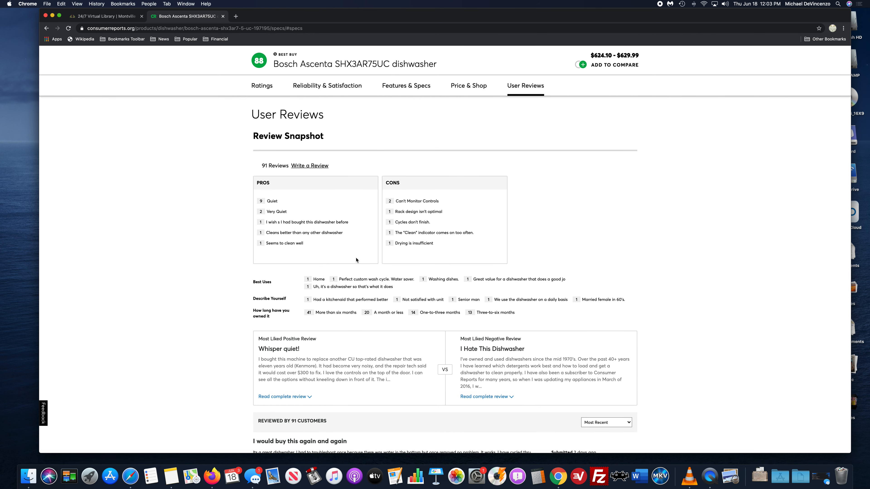
pyautogui.moveTo(270, 189)
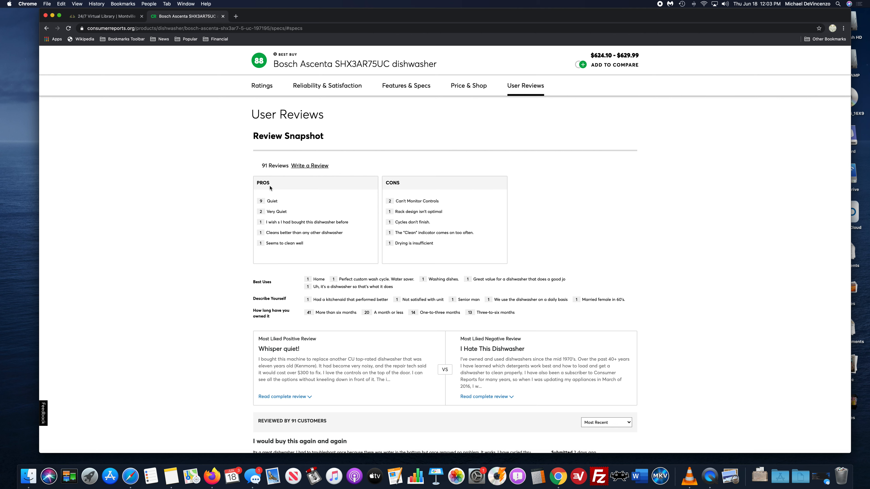
pyautogui.moveTo(309, 211)
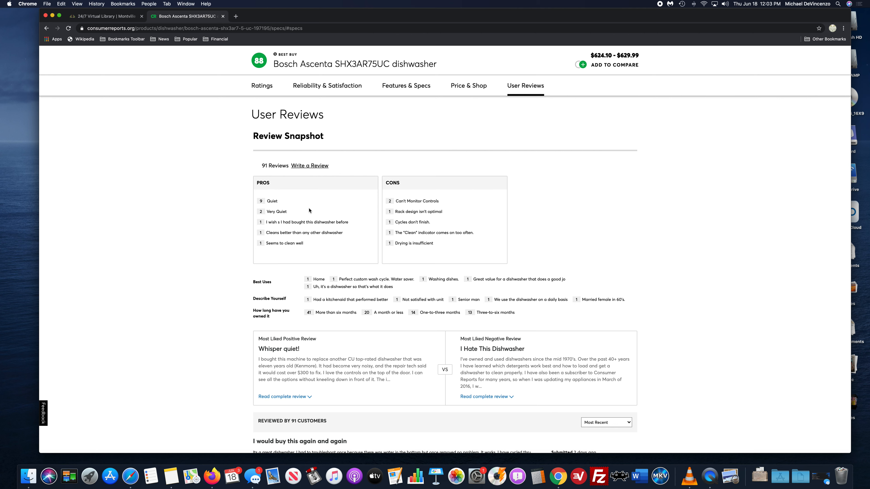
pyautogui.moveTo(269, 201)
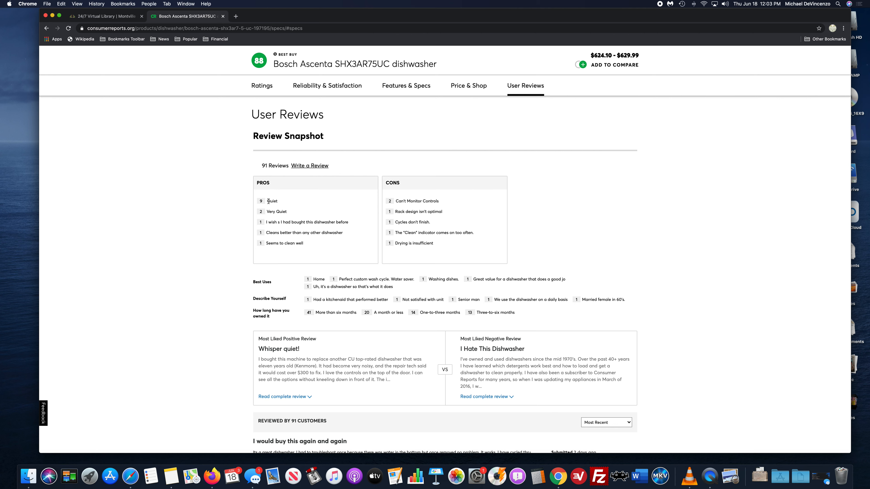
pyautogui.doubleClick(272, 201)
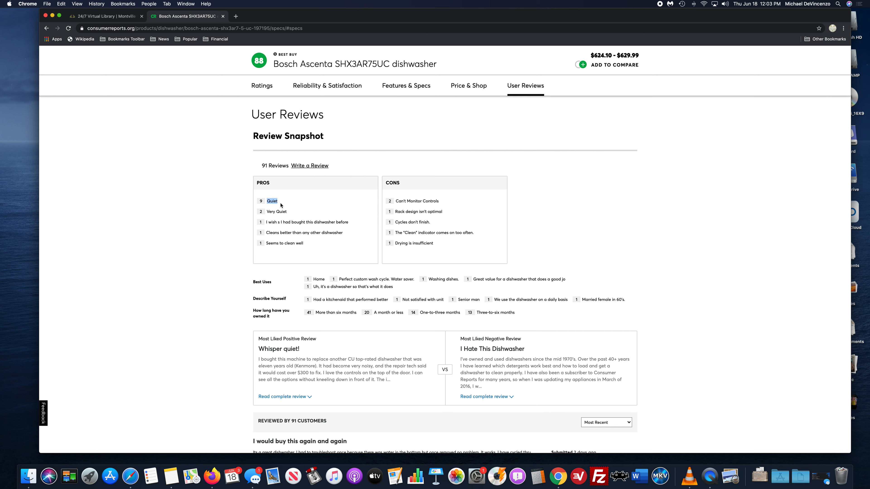
pyautogui.moveTo(302, 215)
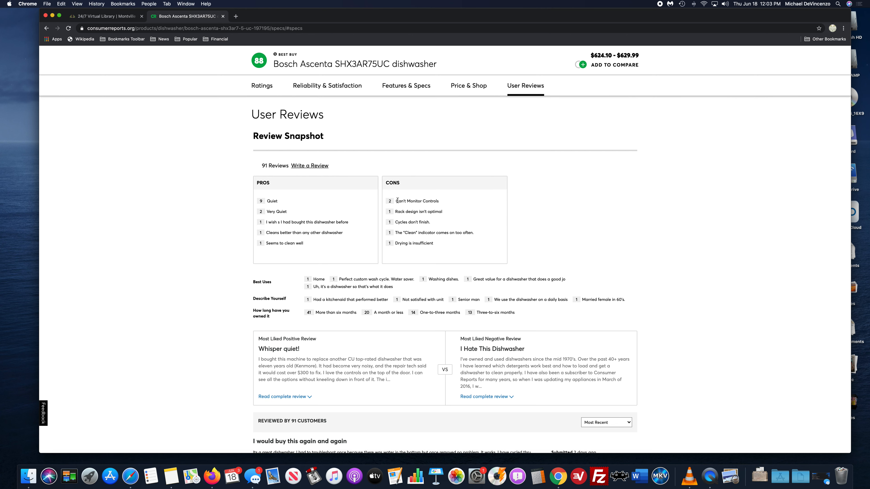
pyautogui.doubleClick(415, 201)
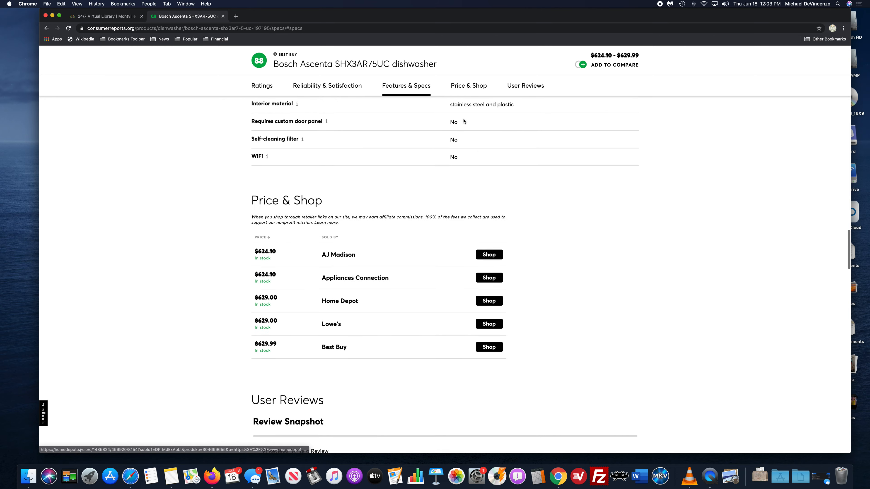
pyautogui.click(262, 86)
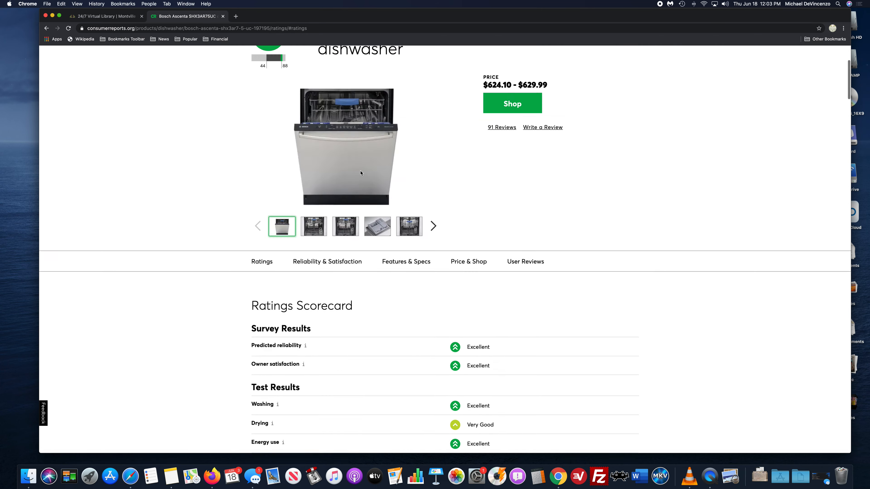
# Step: Return to the Dishwashers overview and go to the full Dishwasher Ratings table of 154 models
pyautogui.scroll(3)
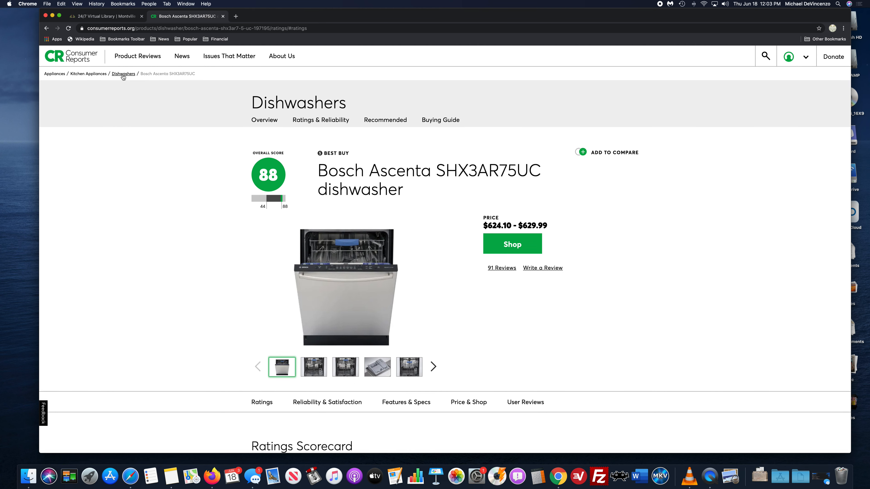
pyautogui.click(123, 73)
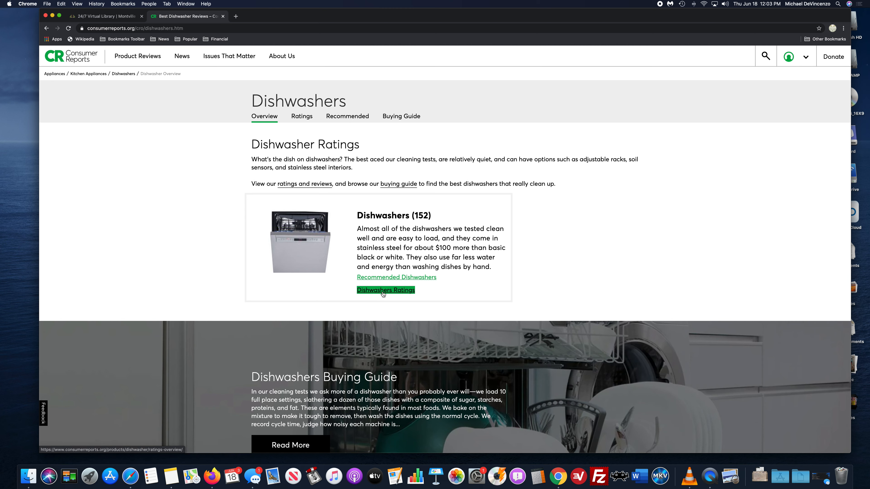
pyautogui.click(386, 290)
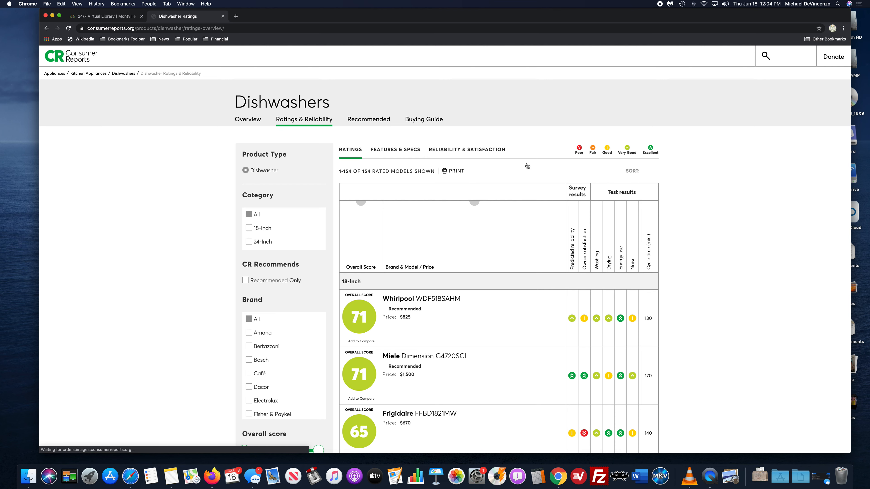
# Step: Add the Bosch Ascenta SHX3AR75UC to compare and scroll down toward the KitchenAid KDTM354DSS
pyautogui.scroll(-3)
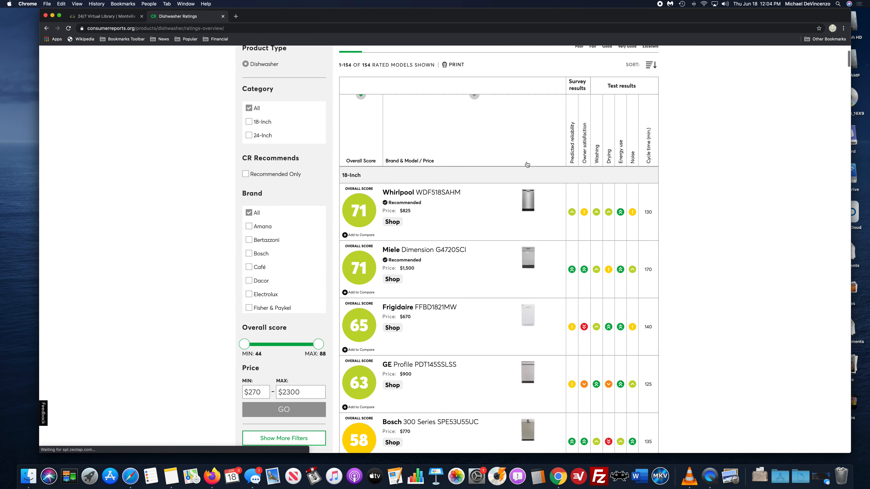
pyautogui.scroll(-3)
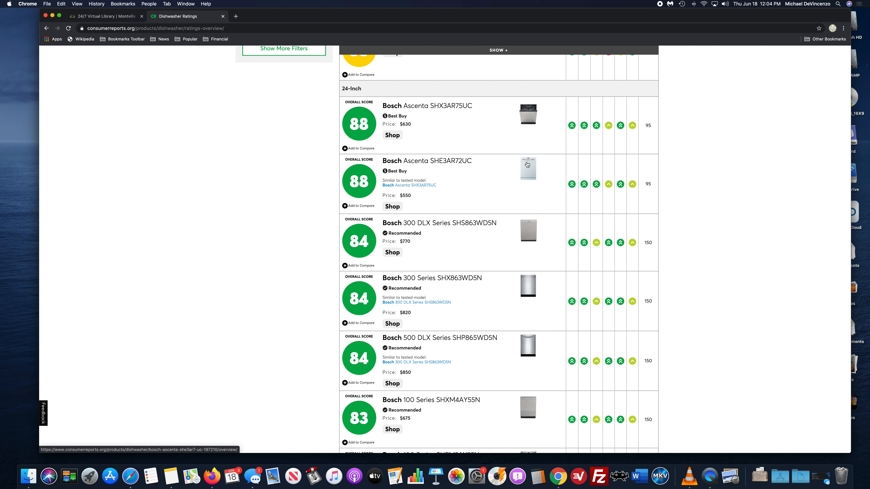
pyautogui.moveTo(444, 139)
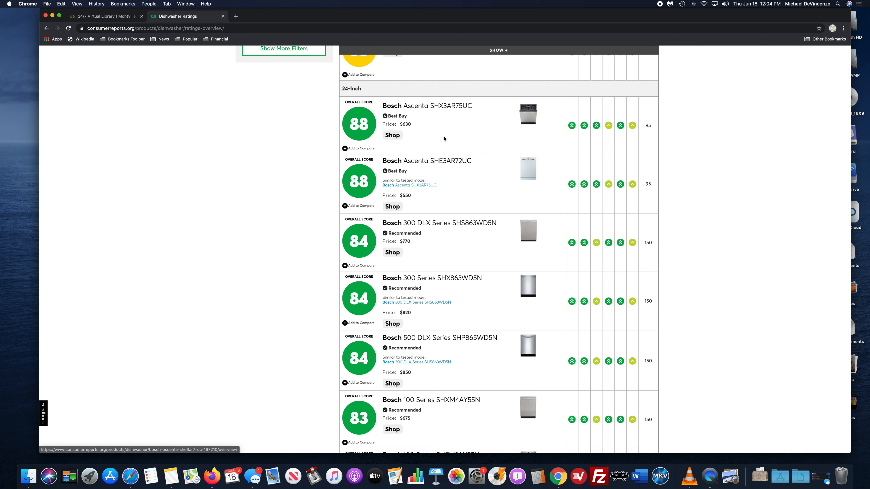
pyautogui.moveTo(348, 150)
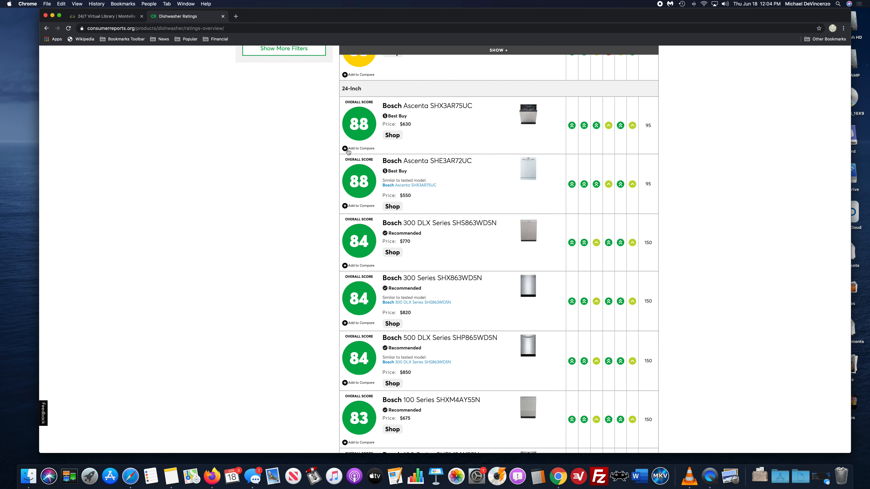
pyautogui.click(346, 148)
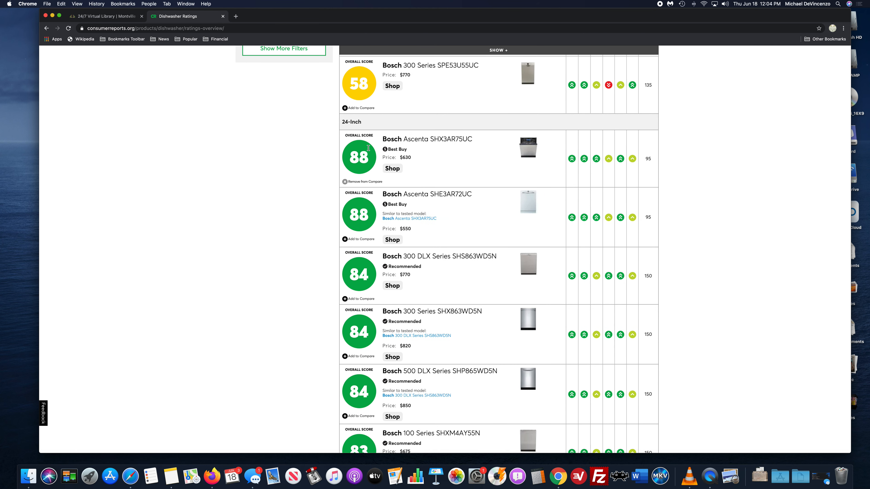
pyautogui.scroll(-3)
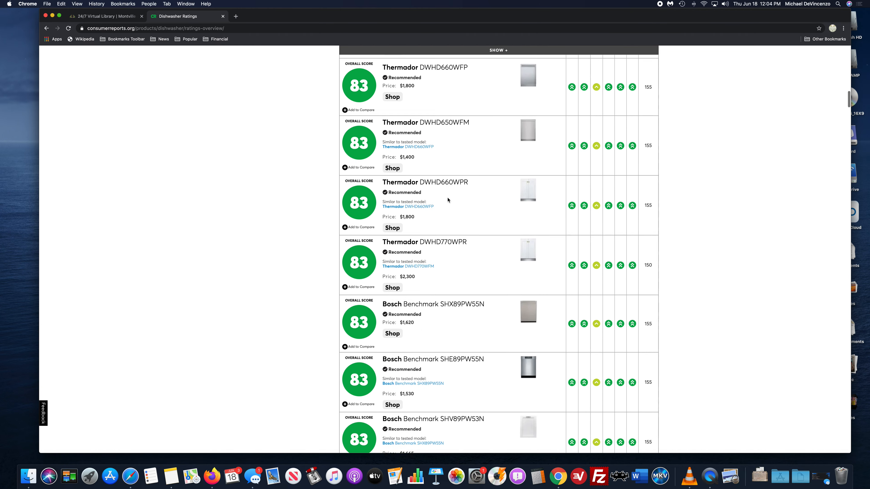
pyautogui.scroll(-3)
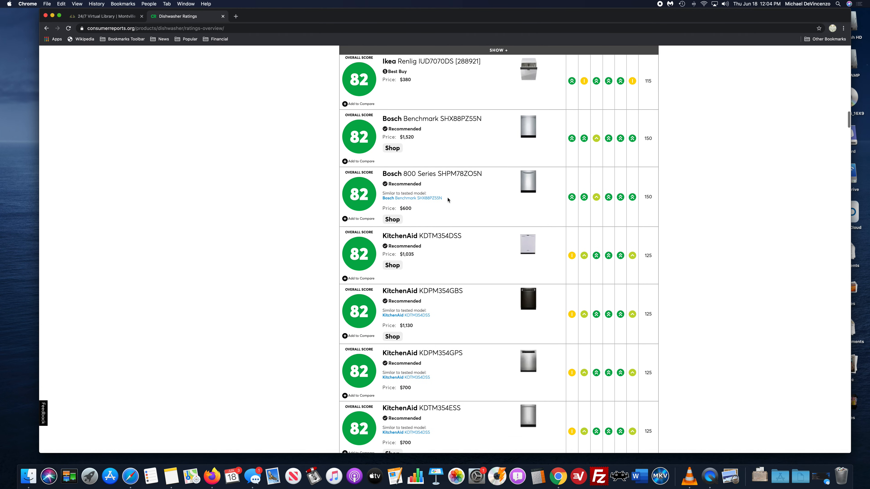
pyautogui.scroll(-3)
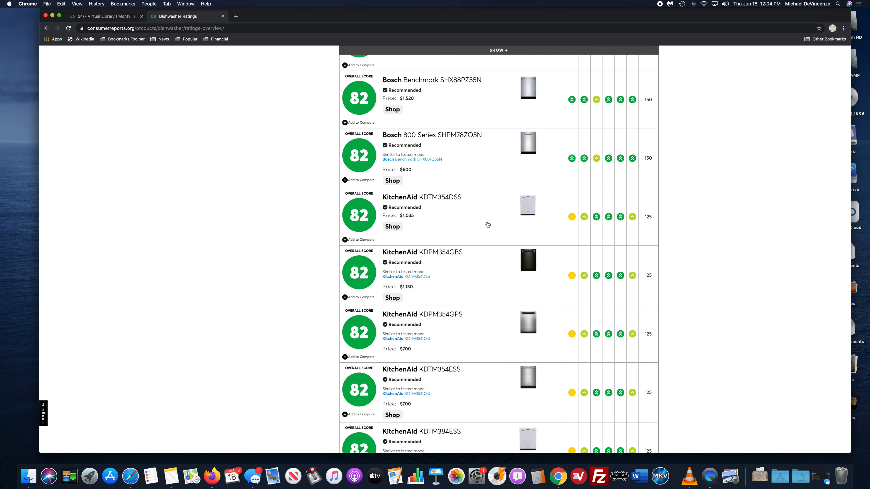
pyautogui.scroll(-3)
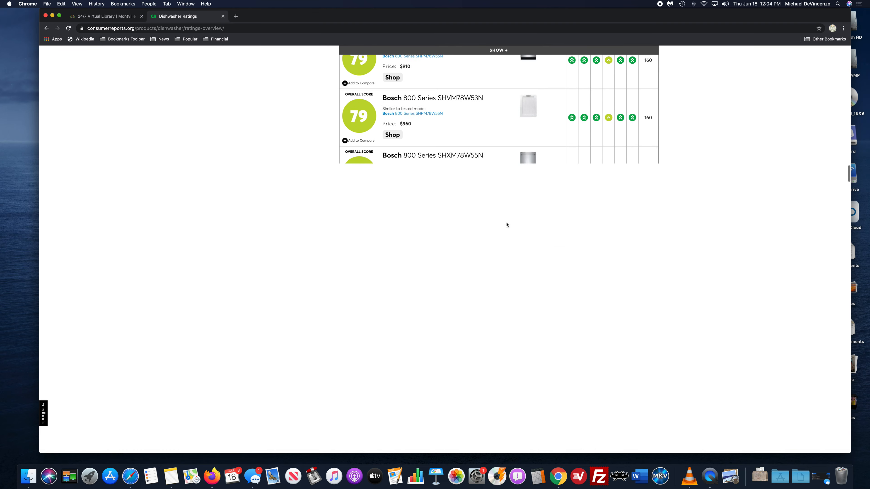
pyautogui.scroll(-3)
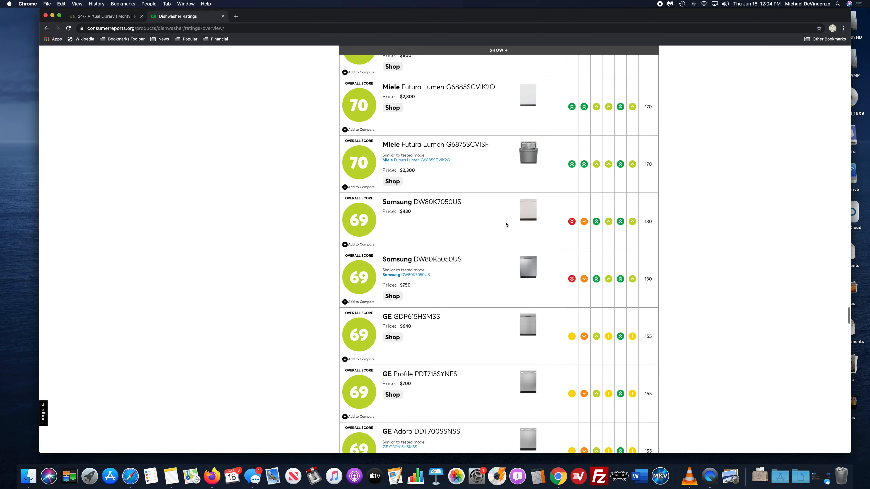
pyautogui.scroll(-3)
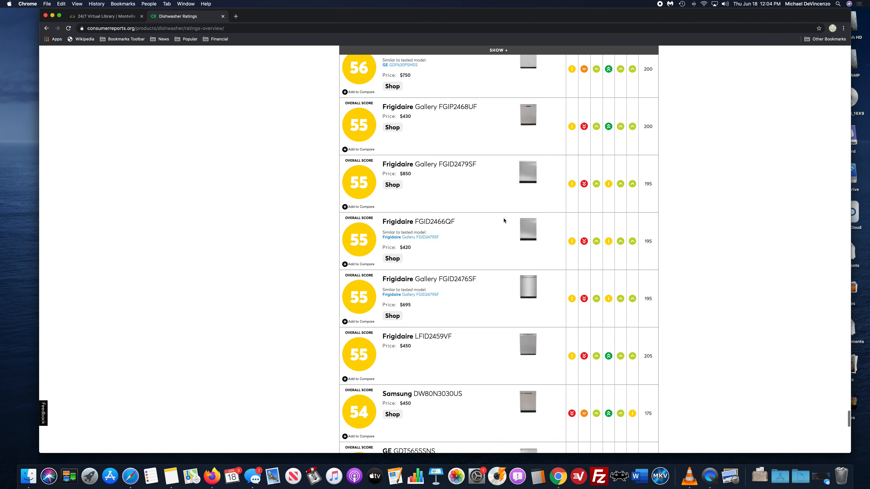
pyautogui.scroll(-3)
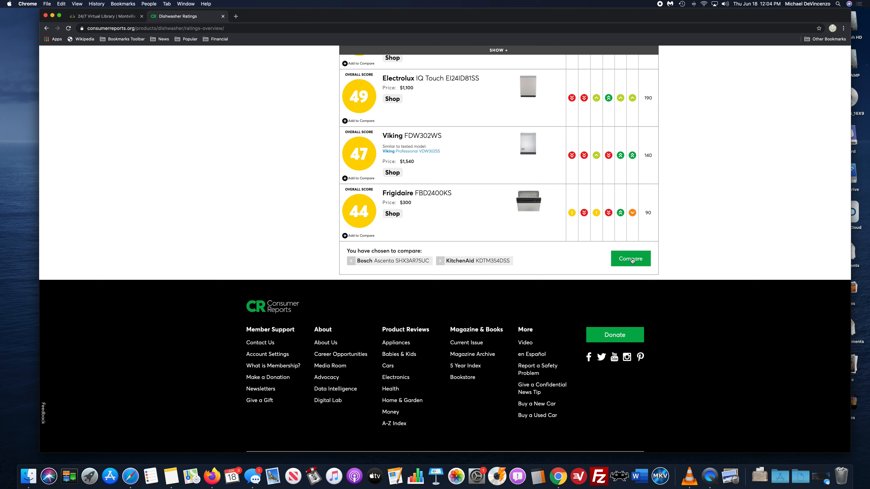
# Step: Review the Compare Dishwashers chart setting the Bosch Ascenta (88) against the KitchenAid KDTM354DSS (82)
pyautogui.click(630, 259)
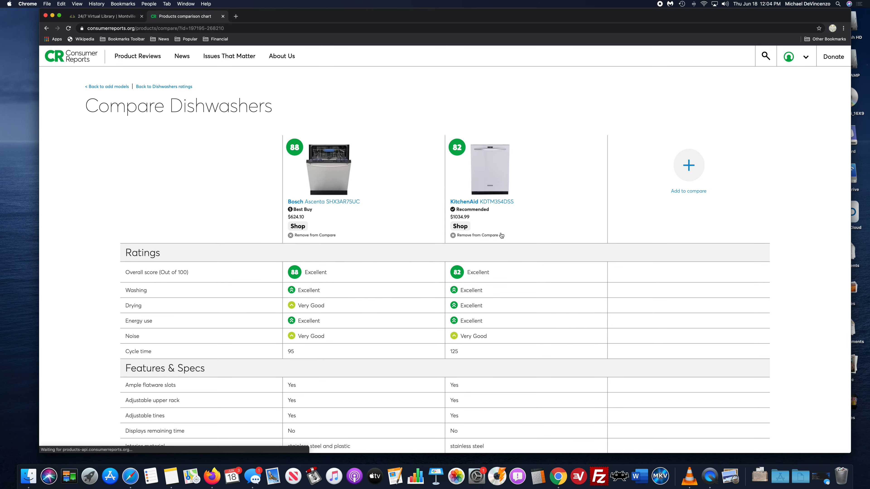
pyautogui.scroll(-3)
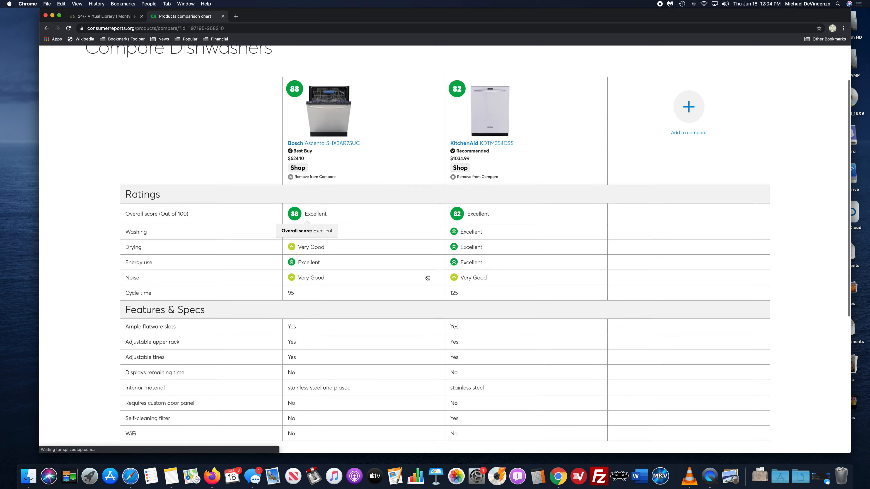
pyautogui.moveTo(434, 217)
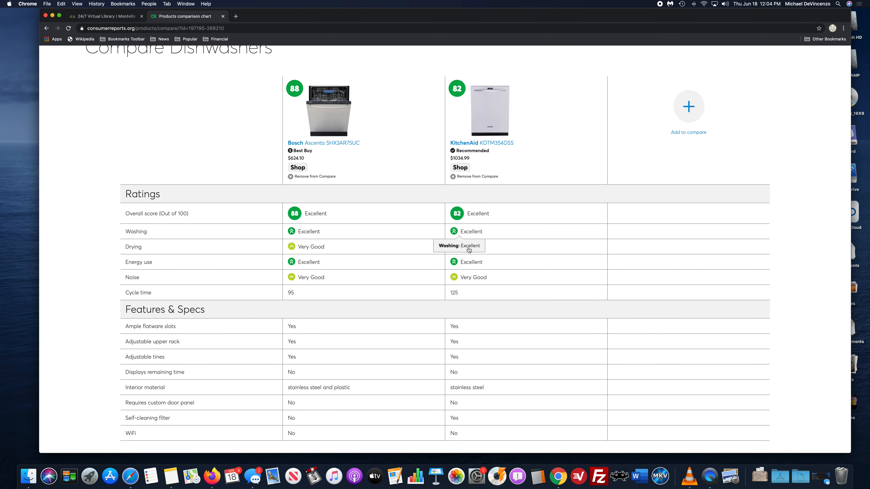
pyautogui.moveTo(384, 293)
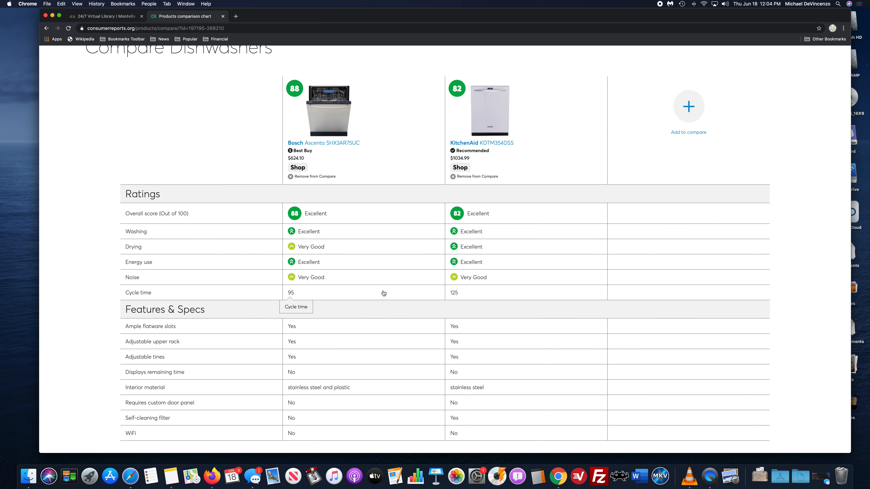
pyautogui.moveTo(437, 292)
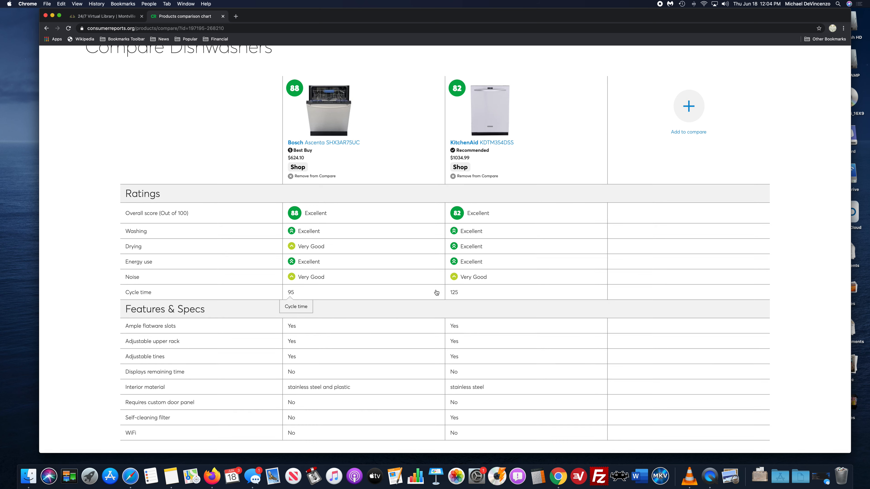
pyautogui.scroll(3)
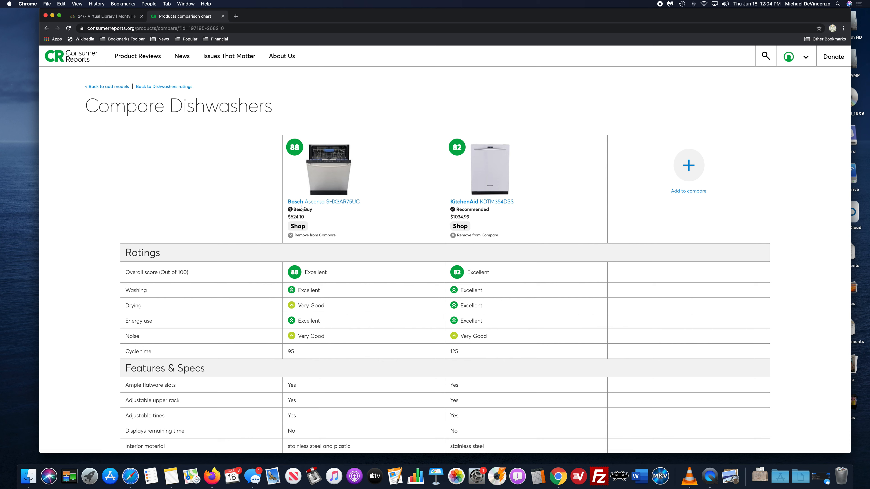
pyautogui.moveTo(345, 80)
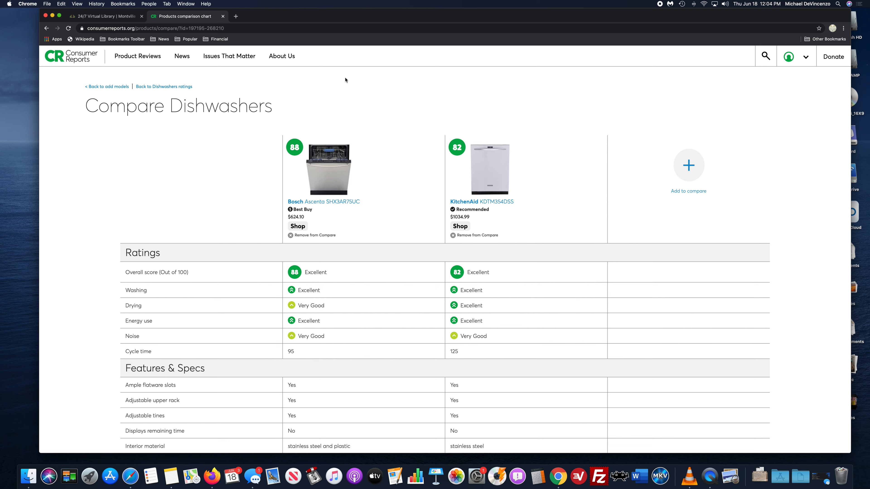
pyautogui.moveTo(322, 81)
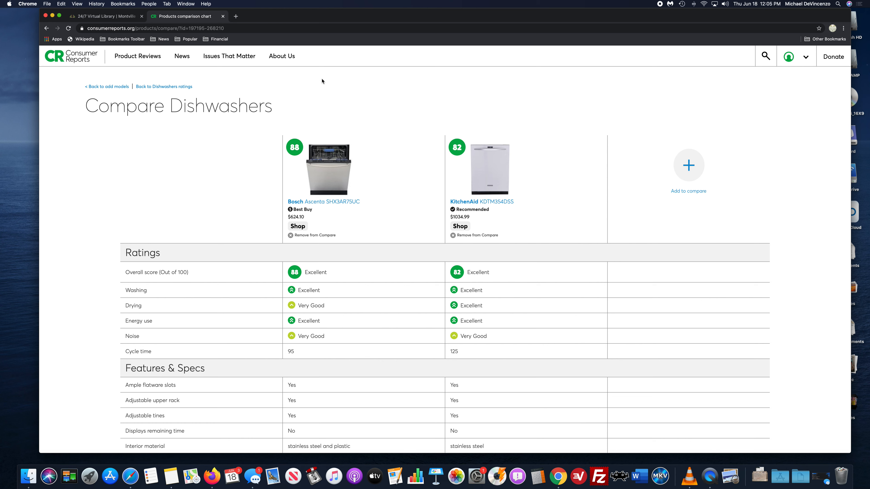
pyautogui.moveTo(226, 93)
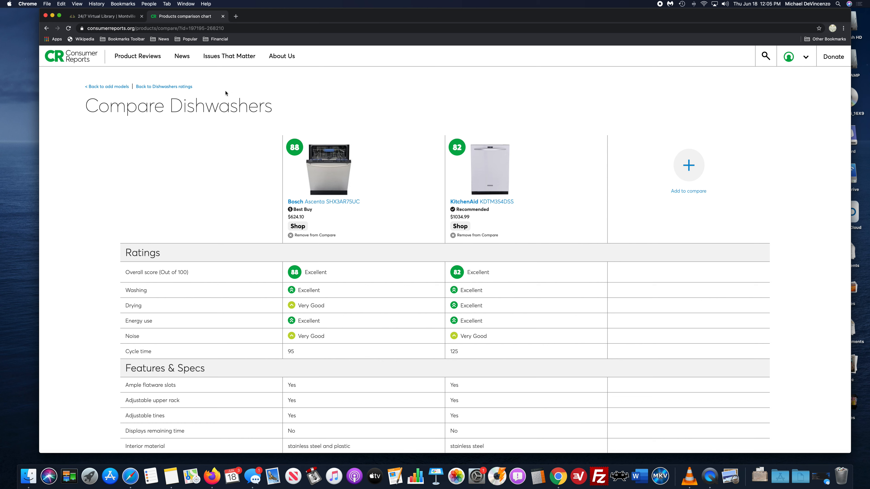
pyautogui.moveTo(285, 104)
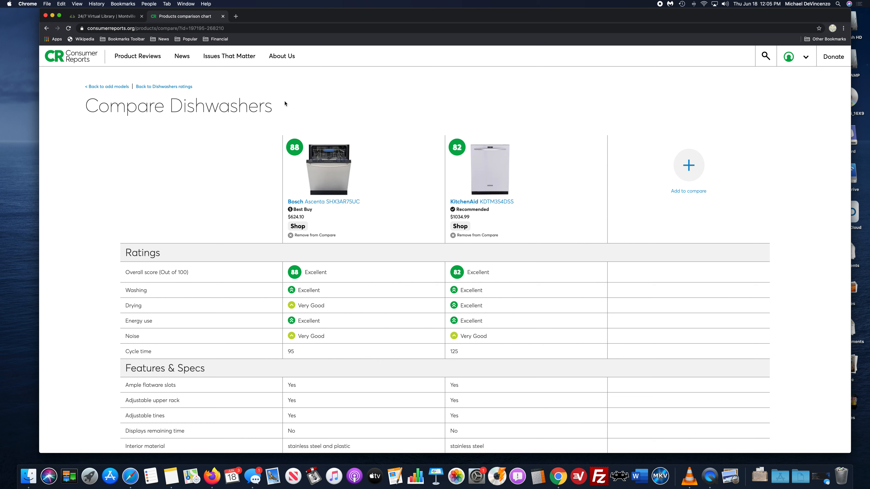
pyautogui.moveTo(257, 184)
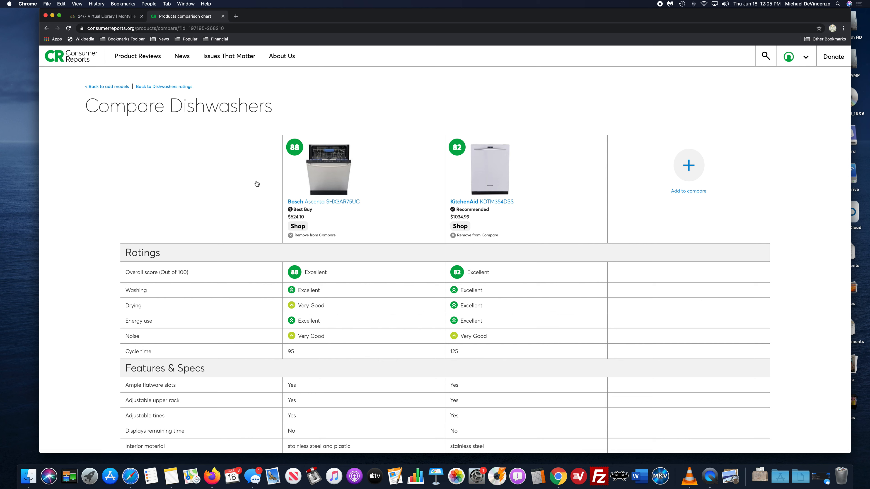
pyautogui.moveTo(351, 144)
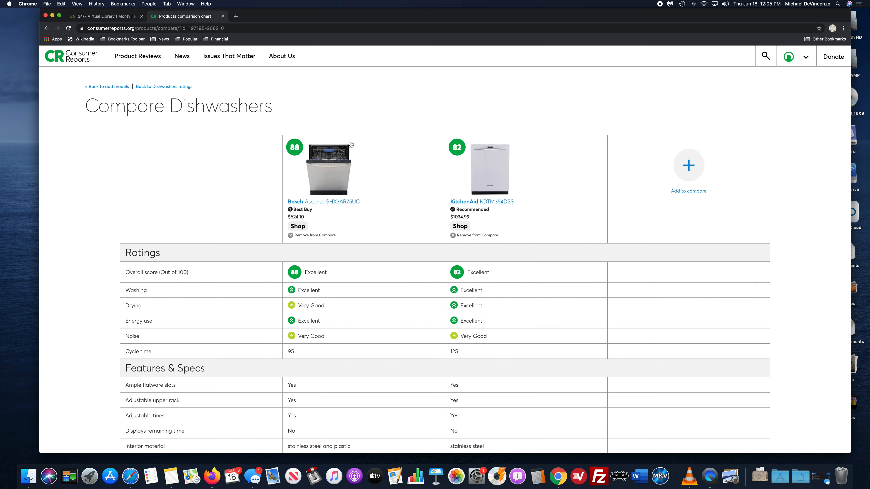
pyautogui.moveTo(105, 180)
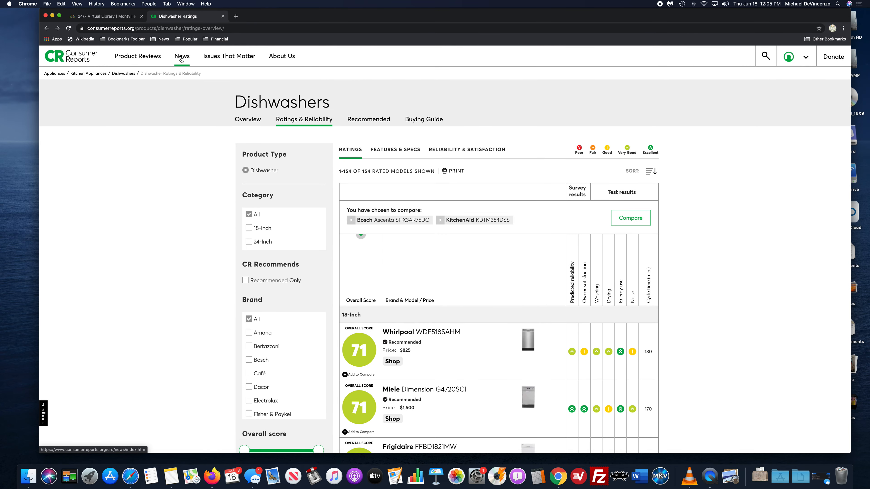
# Step: Browse the Latest News page down past stories on car deals, vitamin K and Tesla Model Y
pyautogui.click(181, 56)
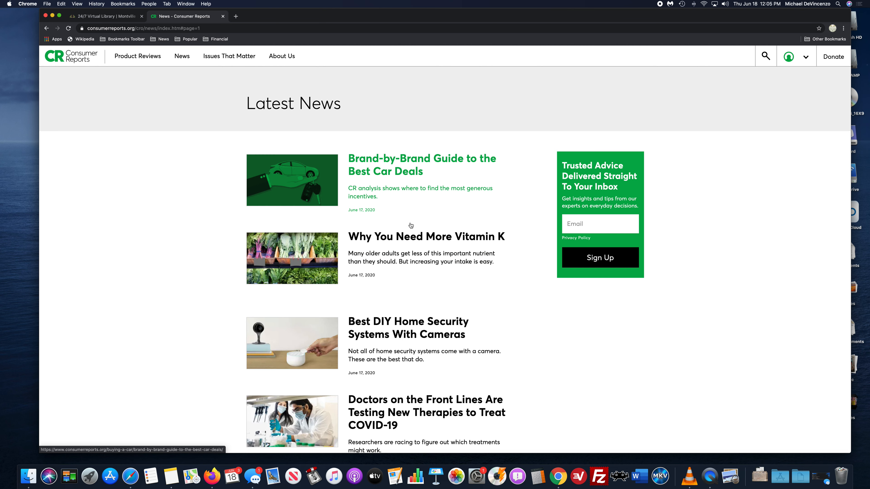
pyautogui.moveTo(405, 207)
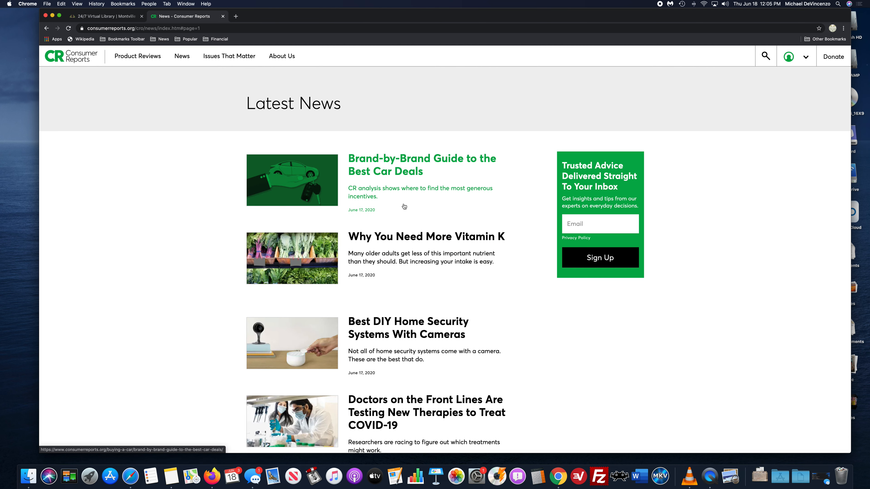
pyautogui.scroll(-3)
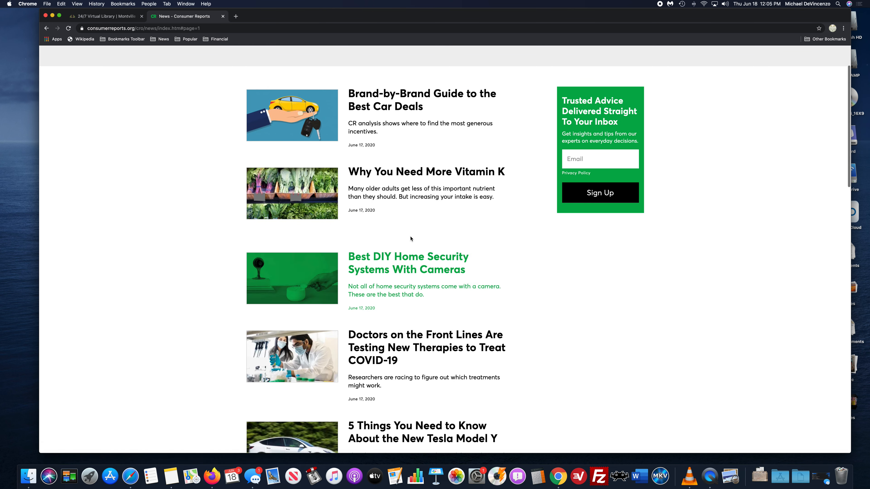
pyautogui.scroll(-3)
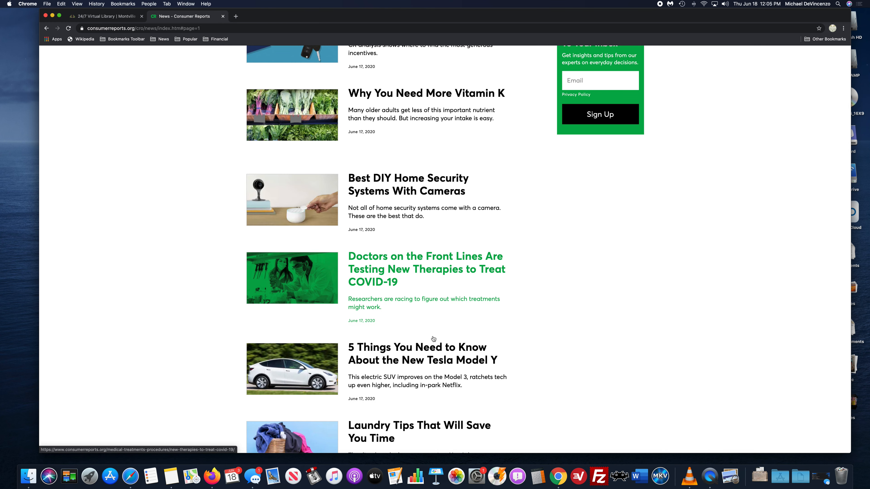
pyautogui.scroll(-3)
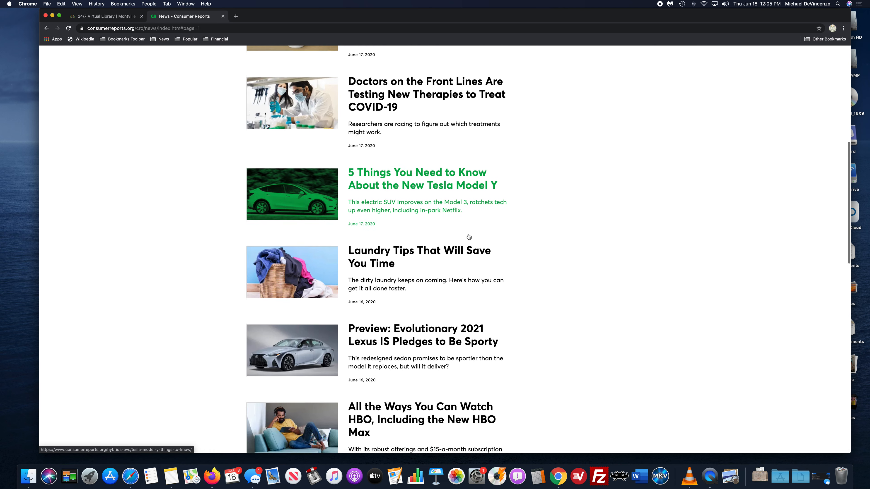
pyautogui.scroll(-3)
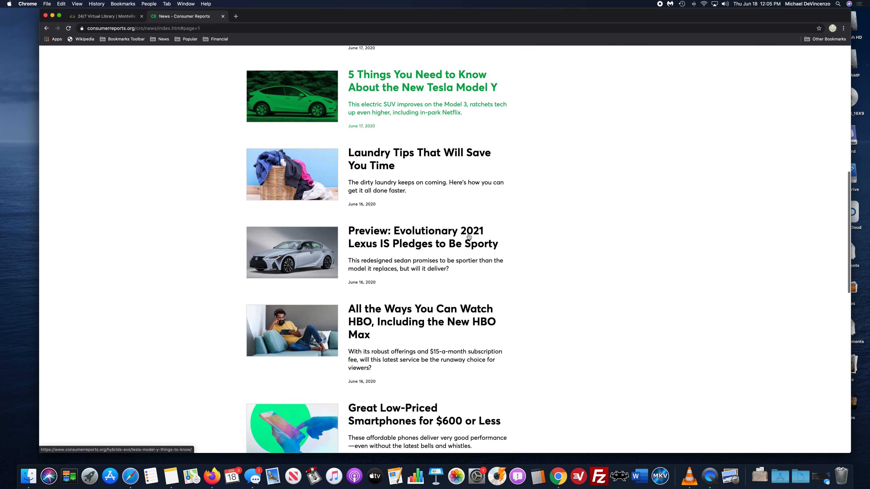
pyautogui.scroll(3)
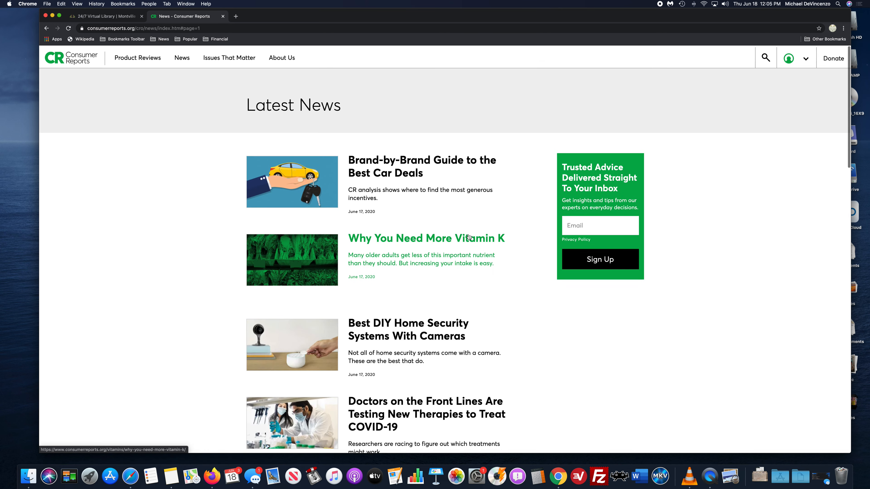
pyautogui.scroll(-3)
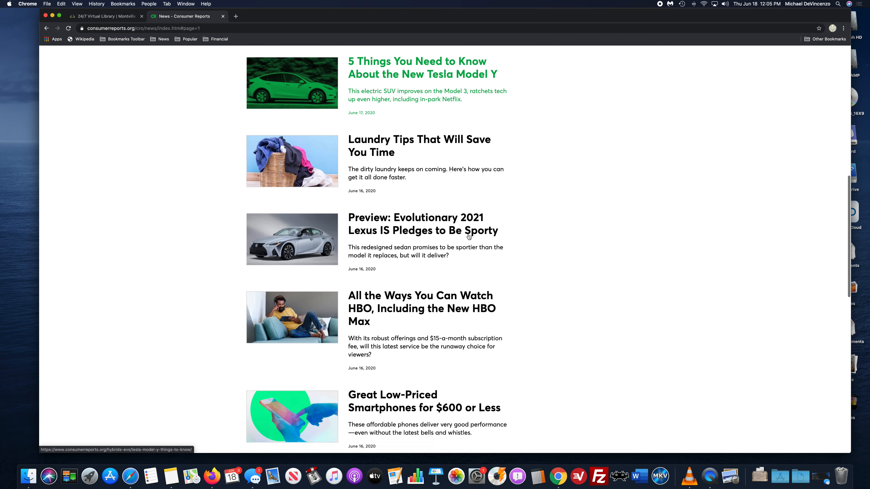
pyautogui.scroll(-3)
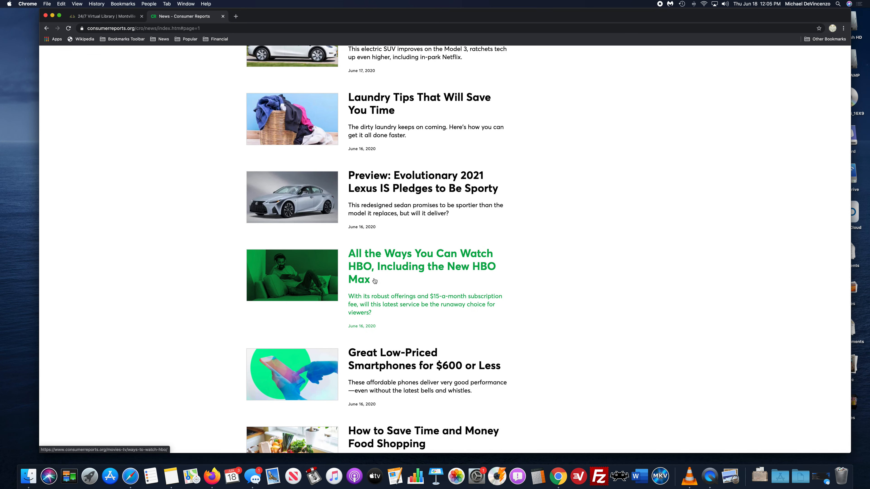
pyautogui.moveTo(395, 277)
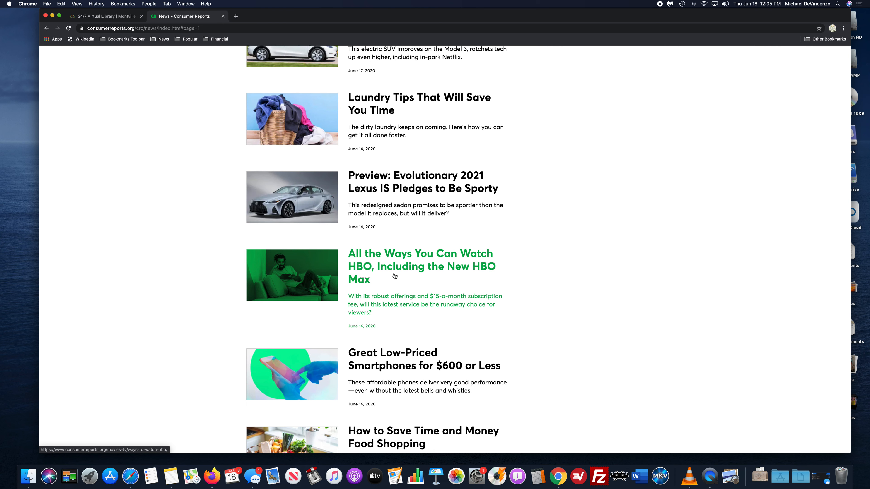
pyautogui.moveTo(405, 273)
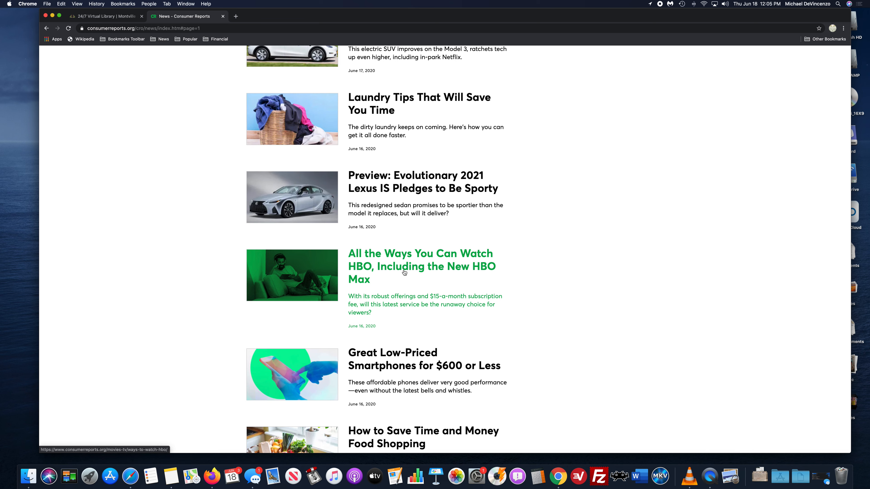
# Step: Read through the 'All the Ways You Can Watch HBO' article, including the HBO Max section
pyautogui.click(420, 266)
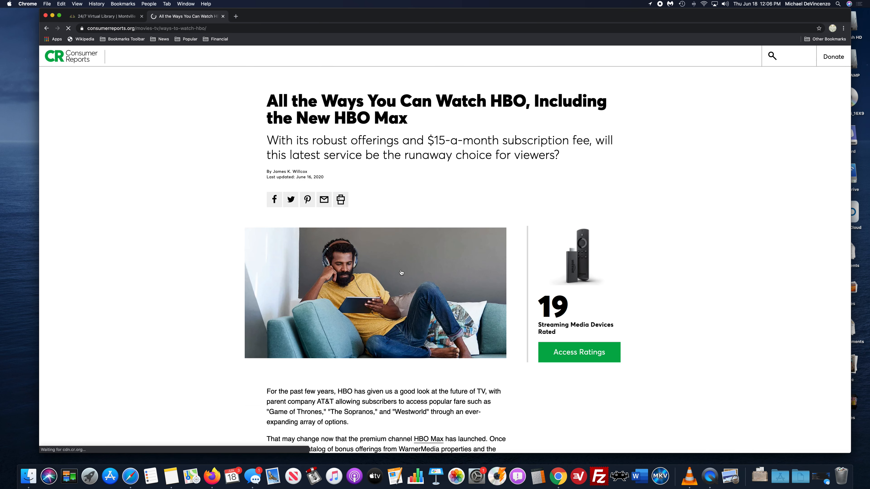
pyautogui.scroll(-3)
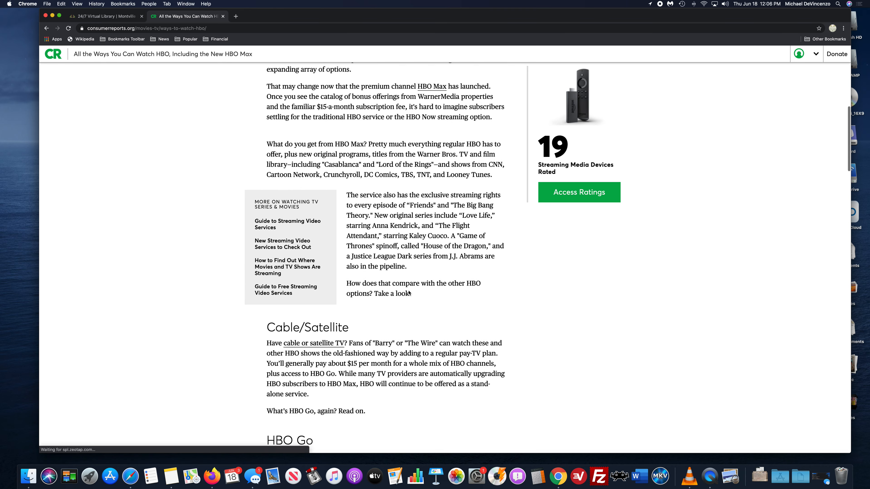
pyautogui.scroll(-3)
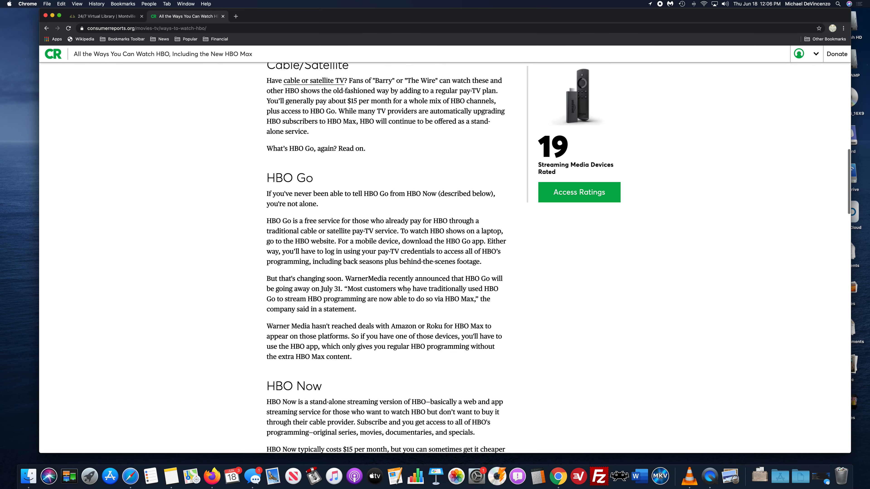
pyautogui.scroll(-3)
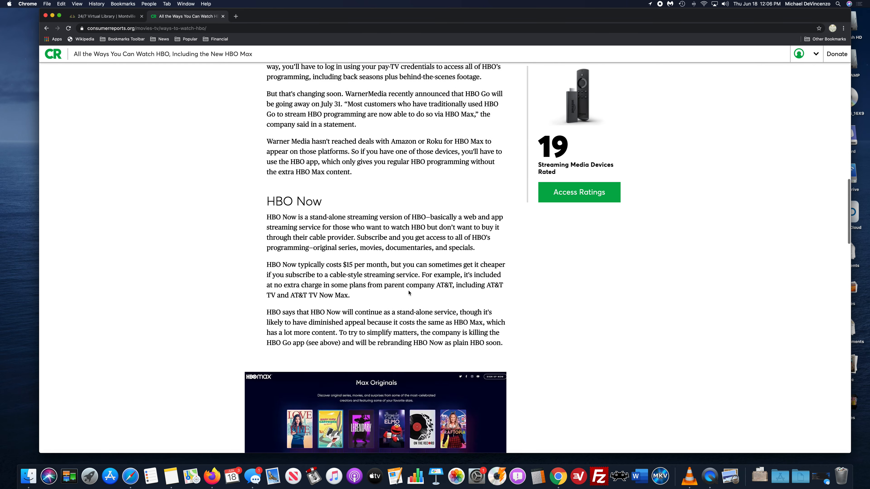
pyautogui.scroll(-3)
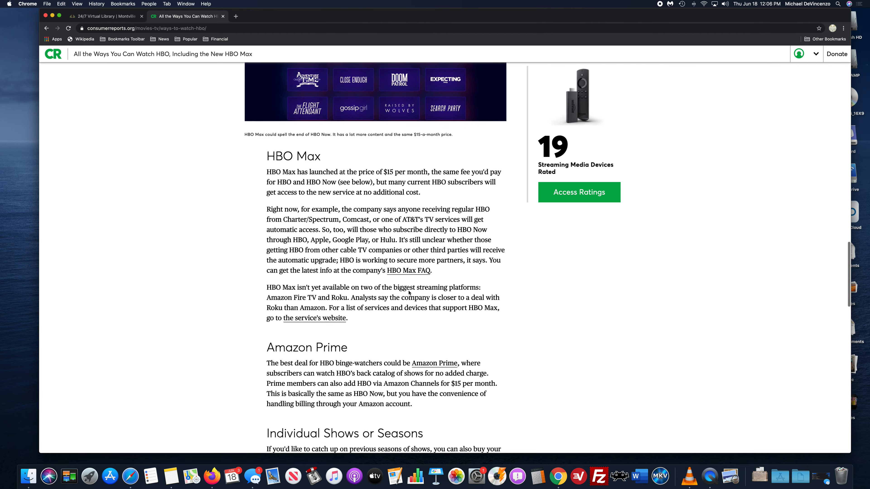
pyautogui.scroll(3)
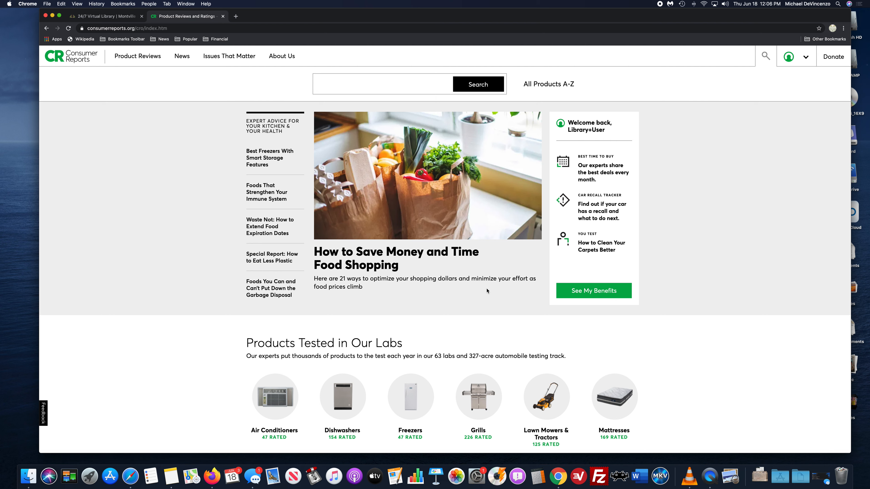
pyautogui.moveTo(516, 304)
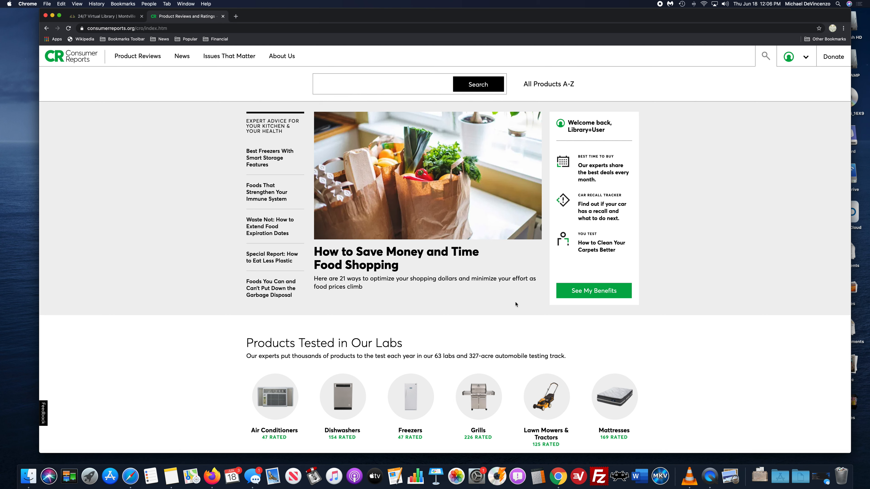
pyautogui.moveTo(730, 477)
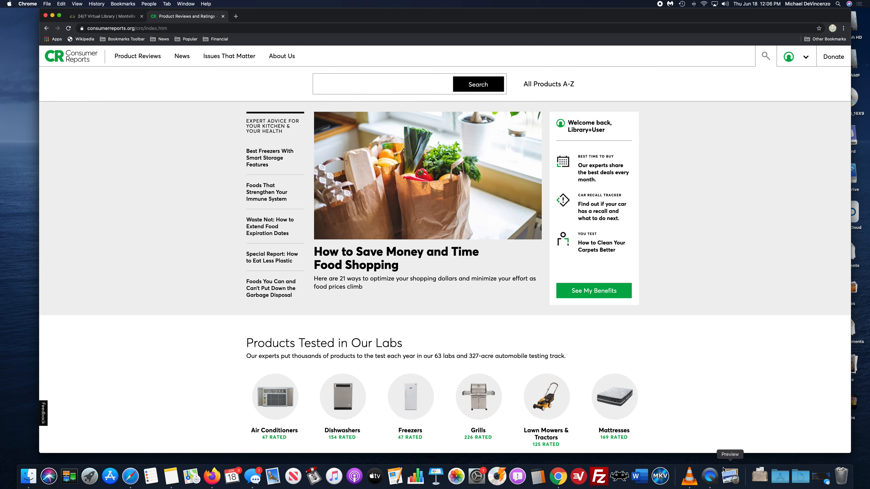